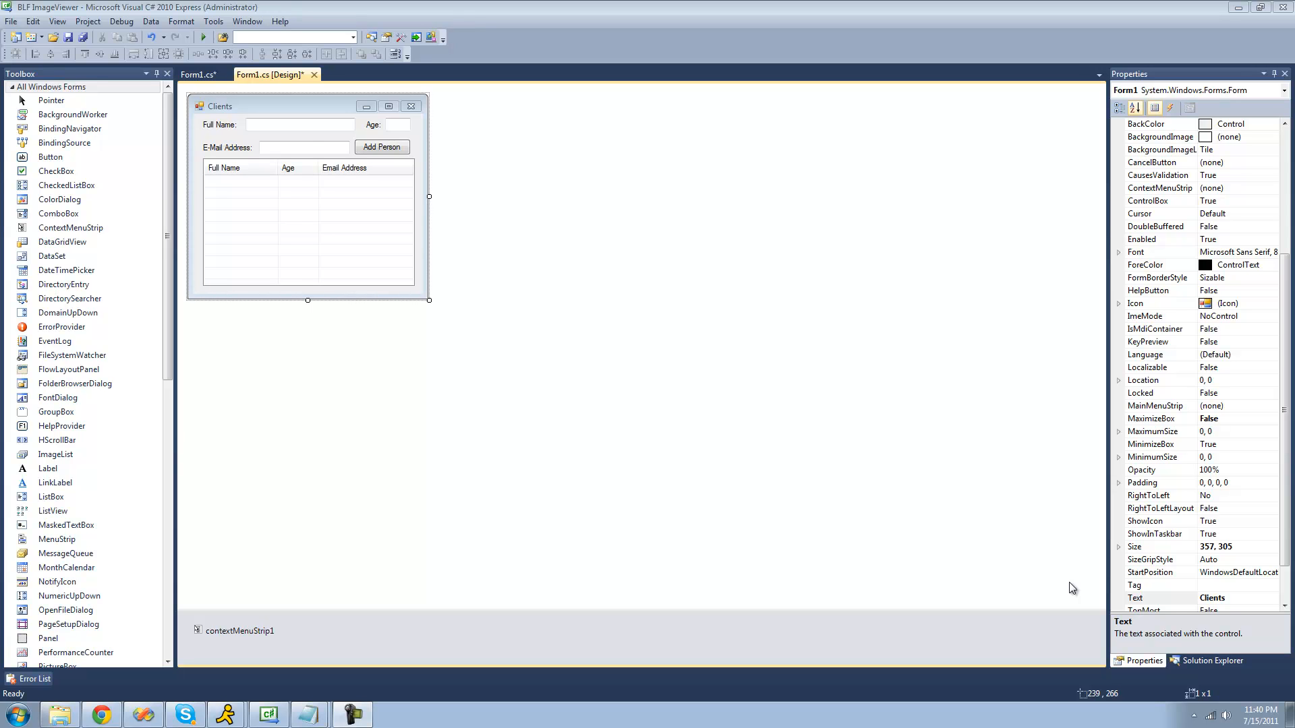
mouse_move(554, 378)
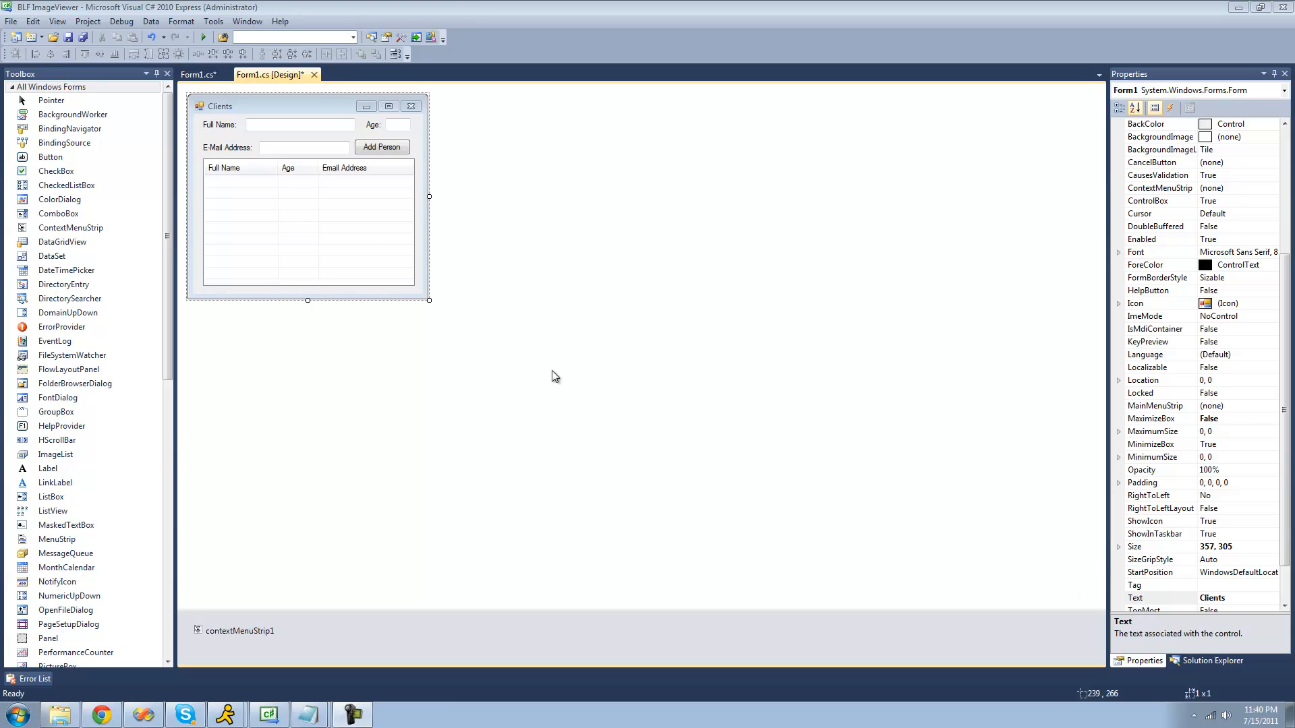
Check that listView1's MultiSelect property is True in the Properties window
left_click(310, 230)
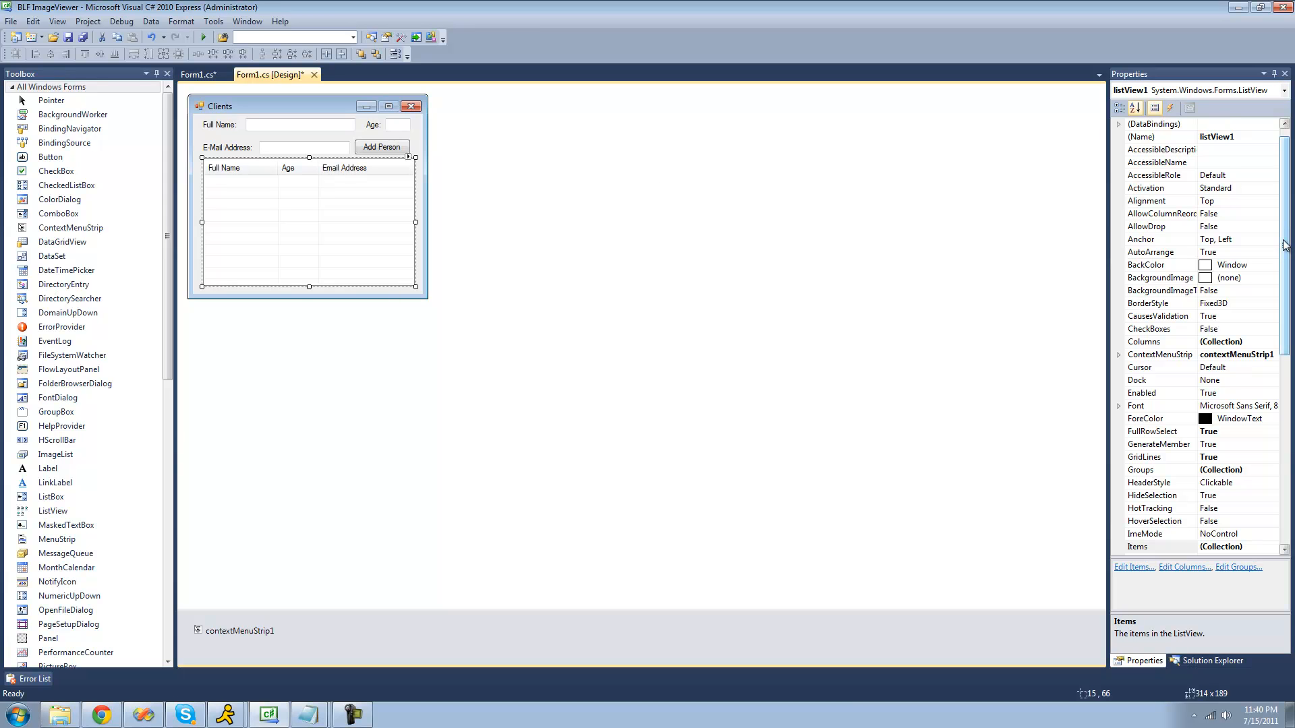
scroll("down", 3)
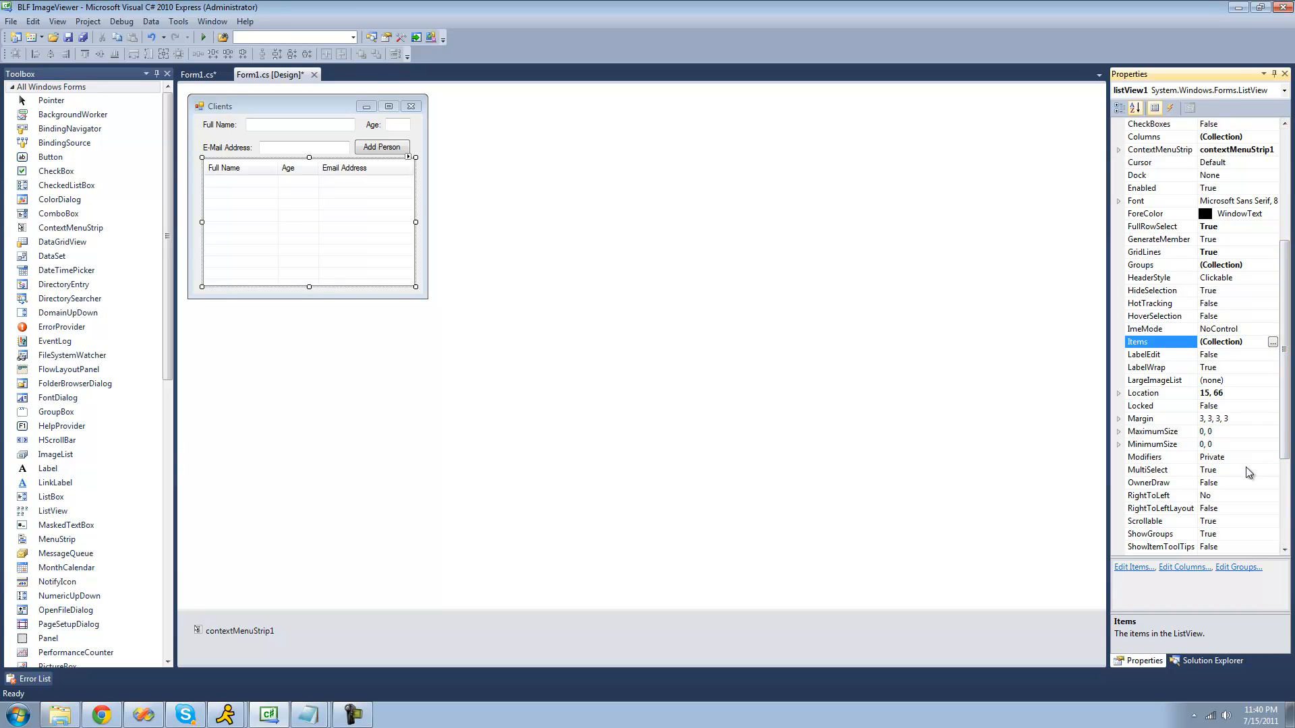
left_click(1146, 470)
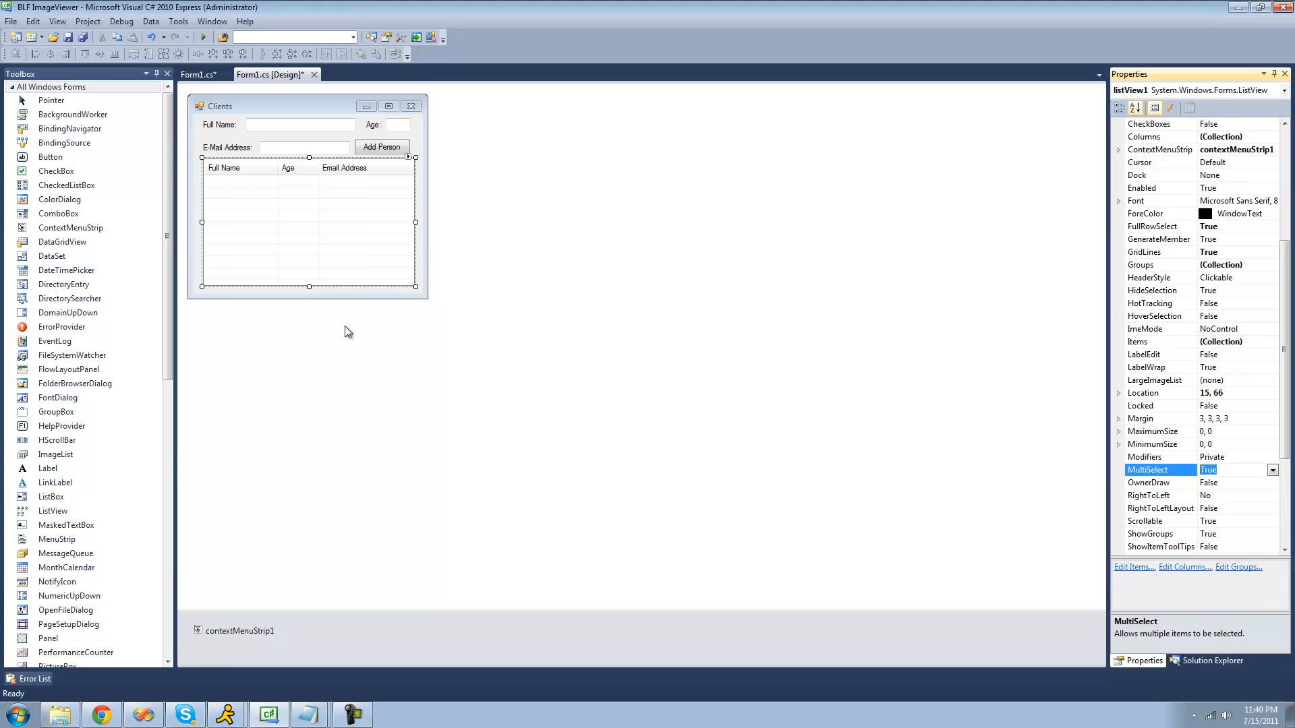
Edit contextMenuStrip1's 'Get Name of Item' entry text to 'Get Name of Item(s)'
left_click(240, 630)
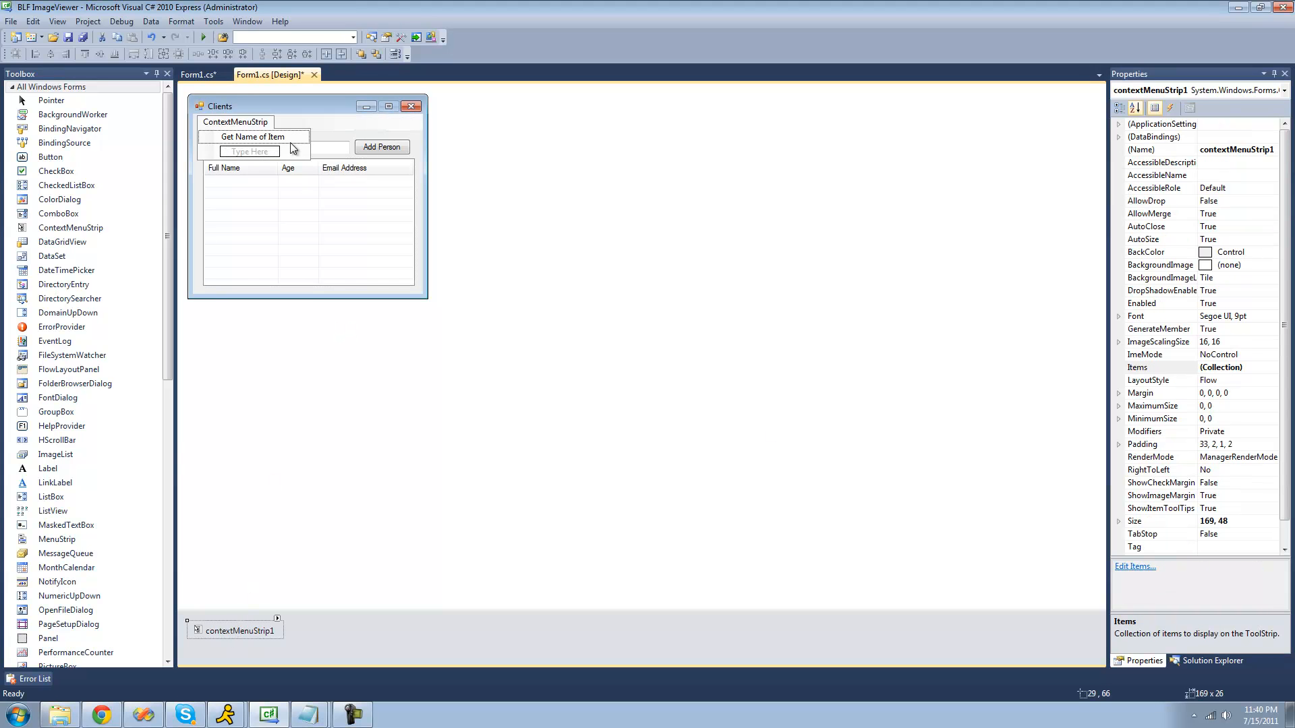
left_click(252, 136)
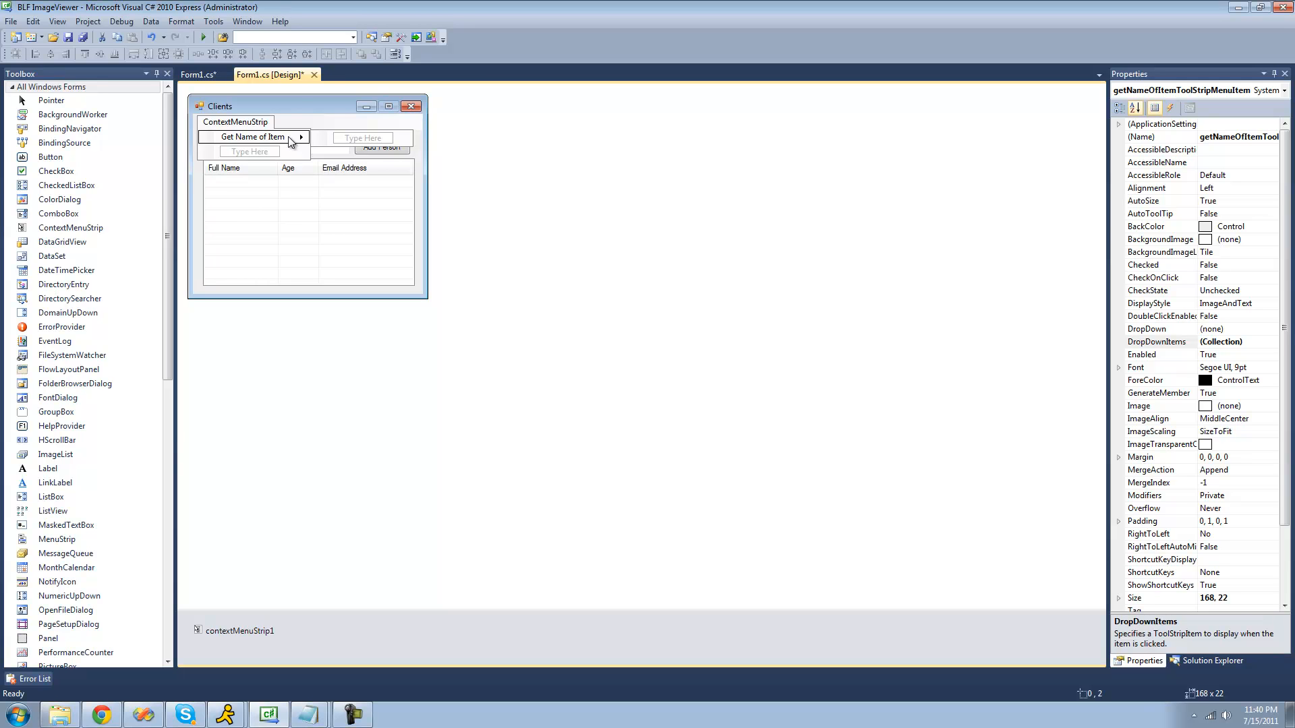
left_click(250, 136)
type("(s)")
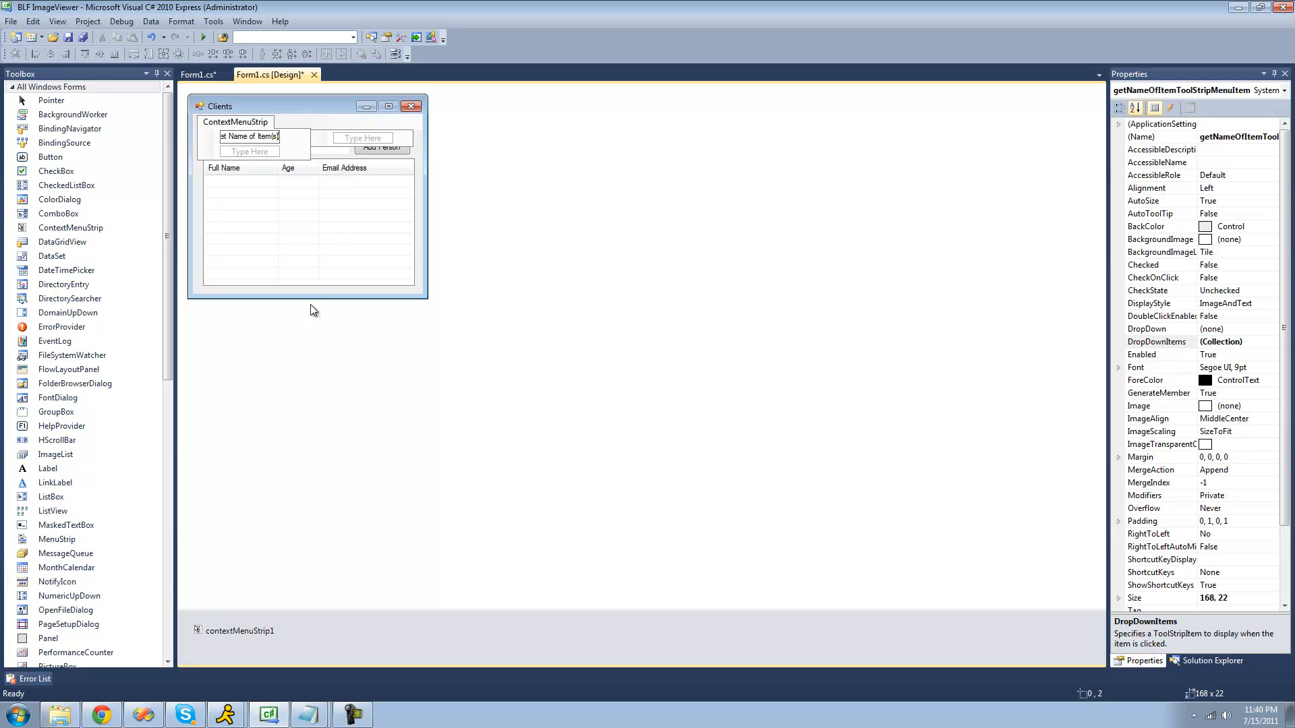
mouse_move(319, 301)
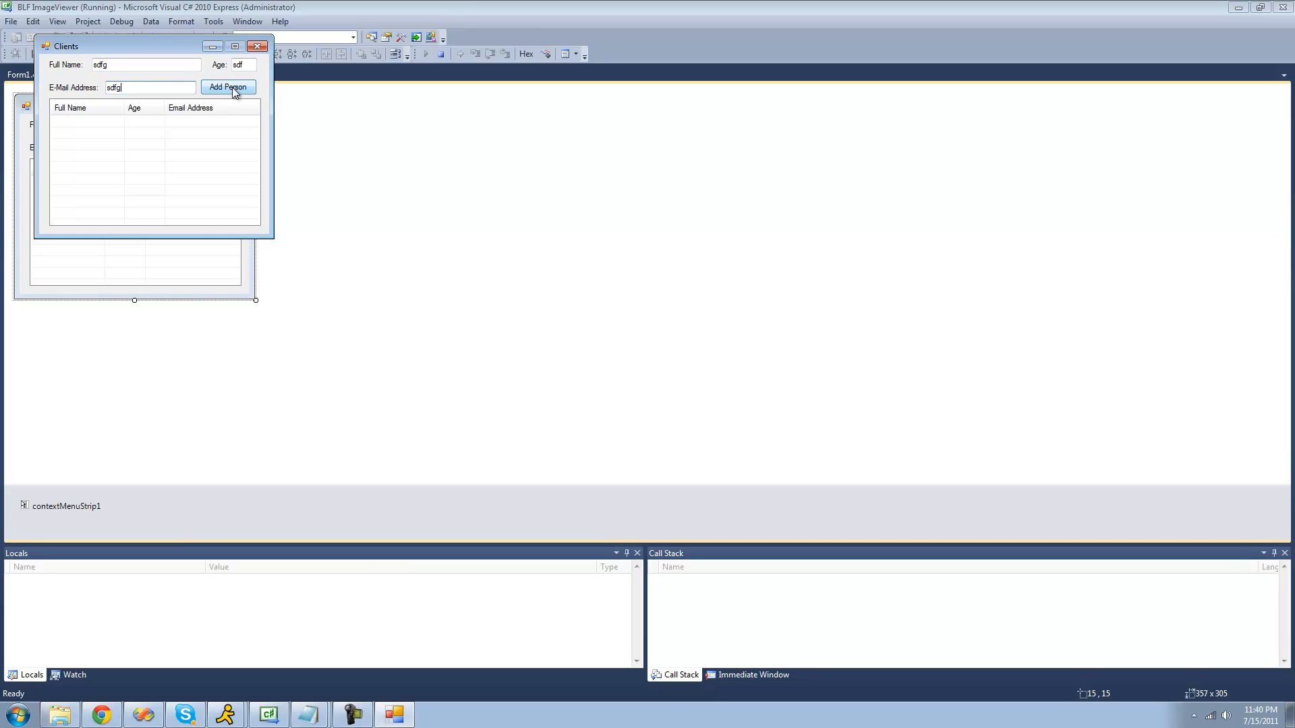
Add two sample clients with Add Person and select a row in the running app
left_click(228, 86)
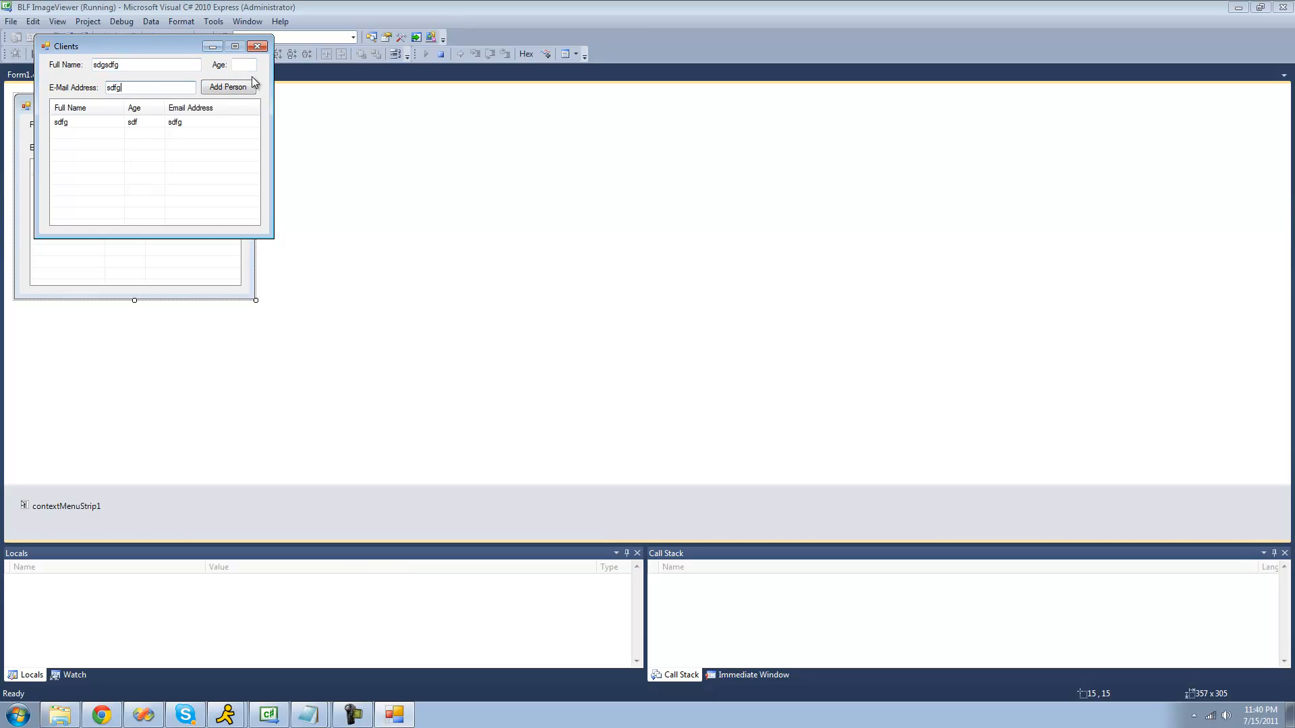
left_click(229, 86)
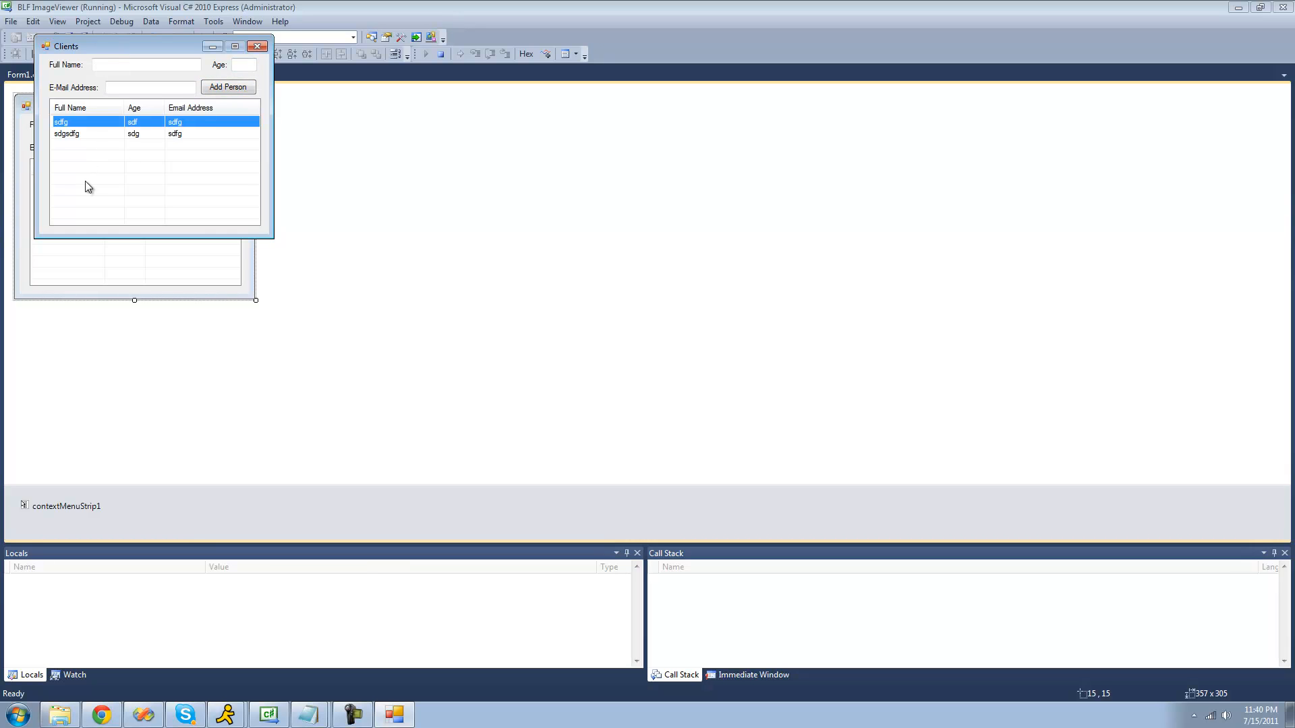
mouse_move(75, 137)
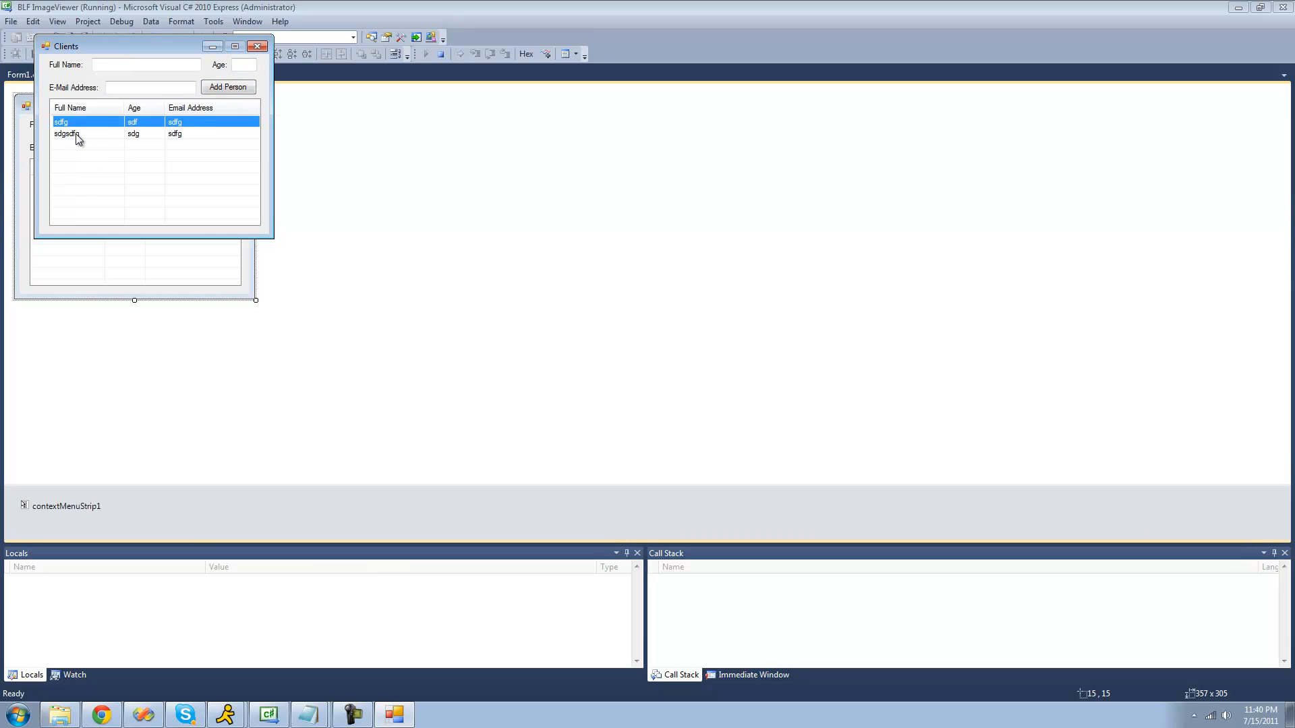
left_click(82, 134)
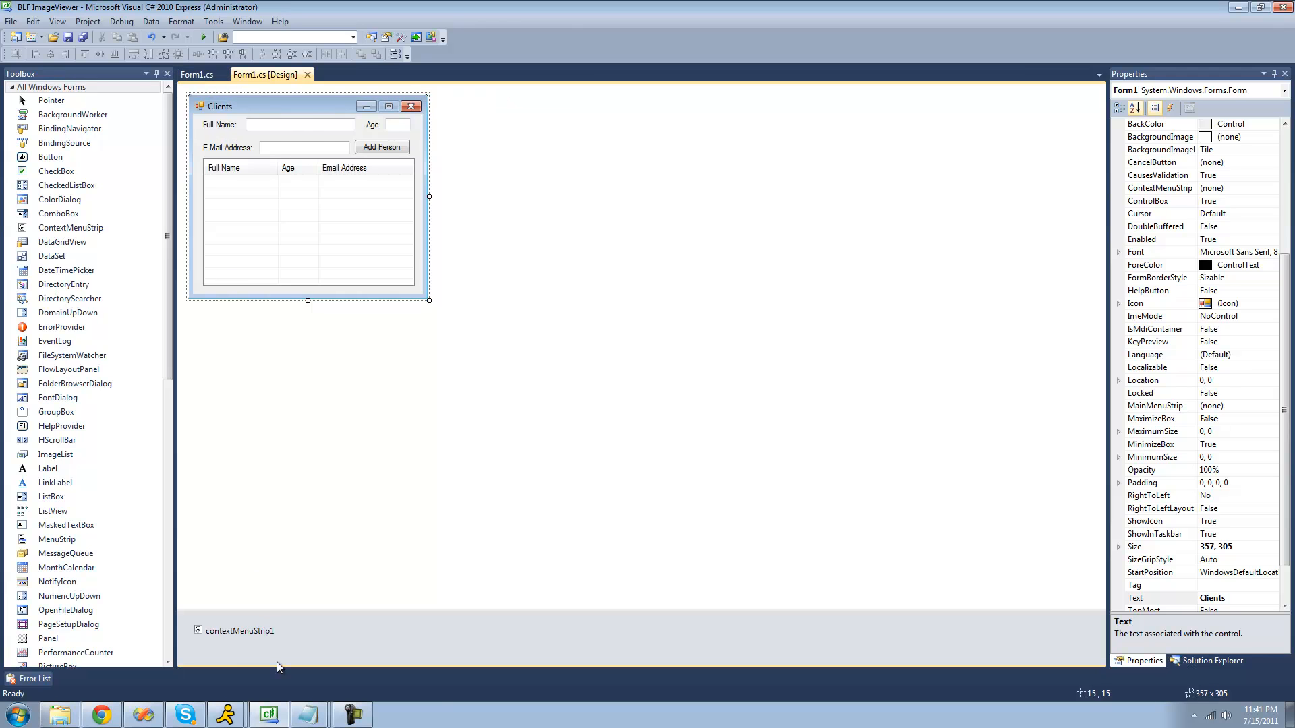
Open the entry's Click handler, select the index in SelectedItems[0], and run the app
left_click(240, 630)
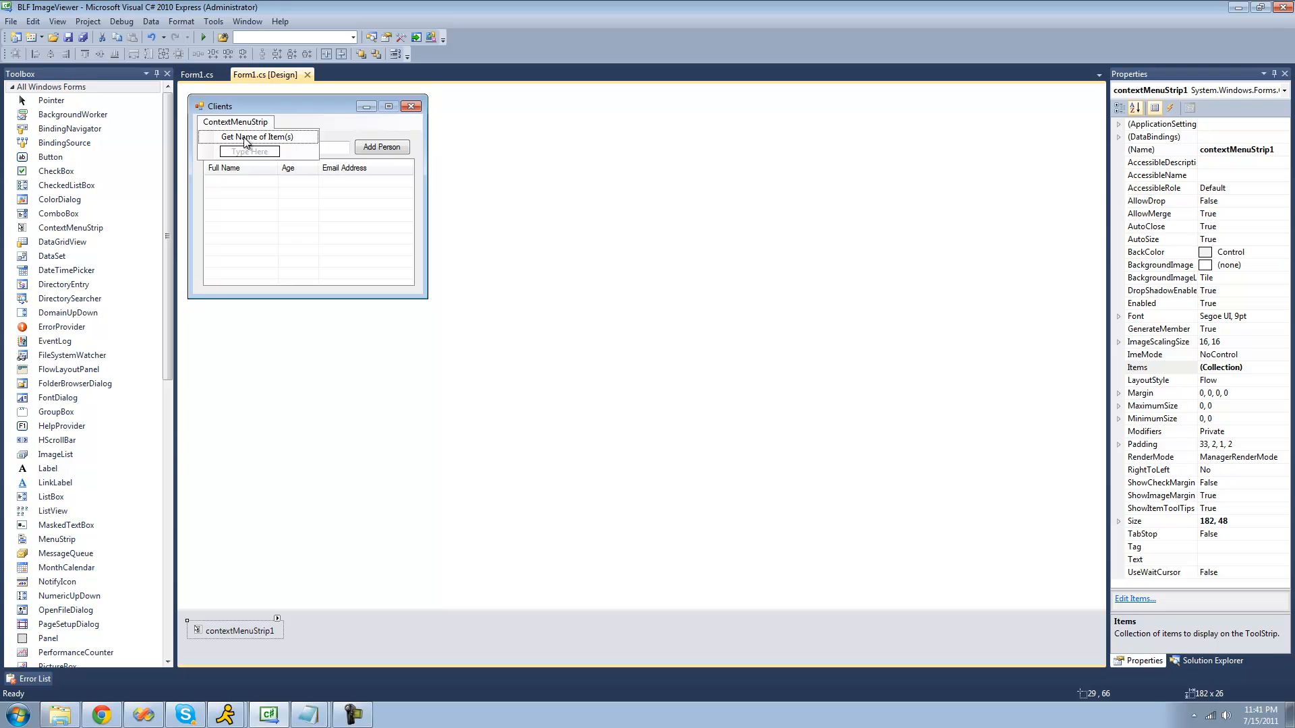
left_click(199, 74)
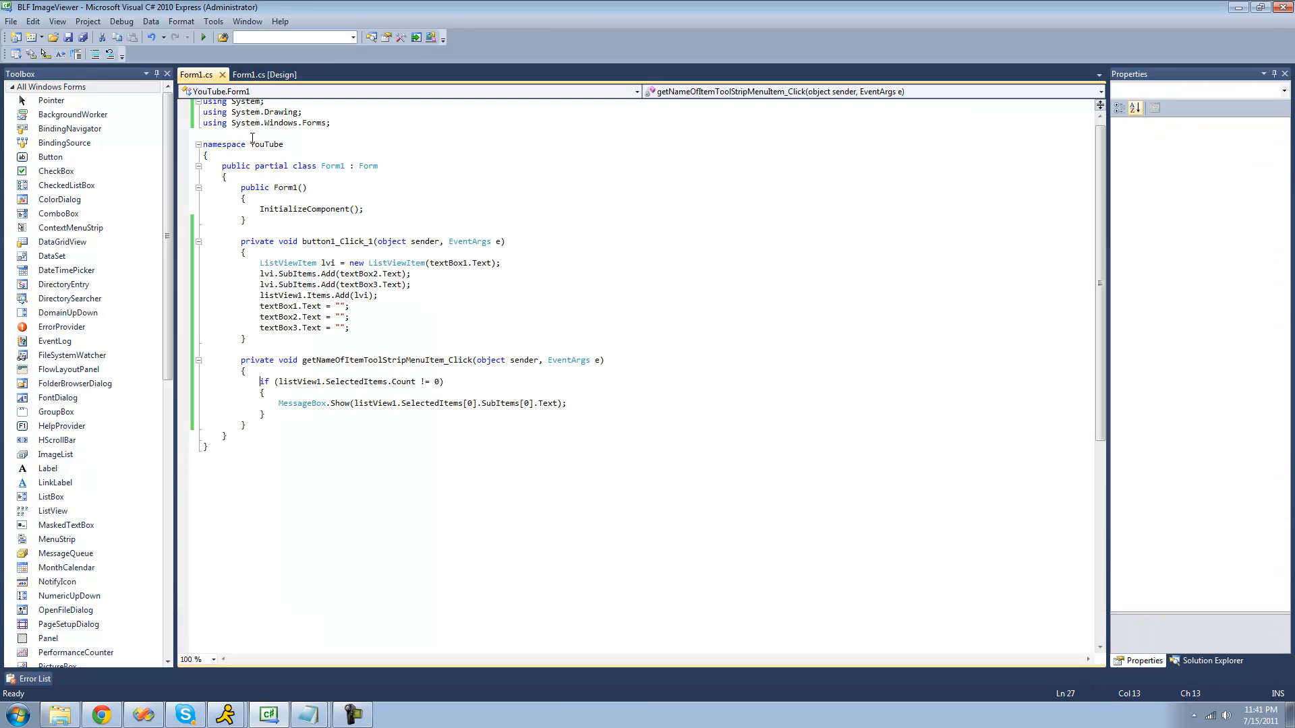
left_click(403, 407)
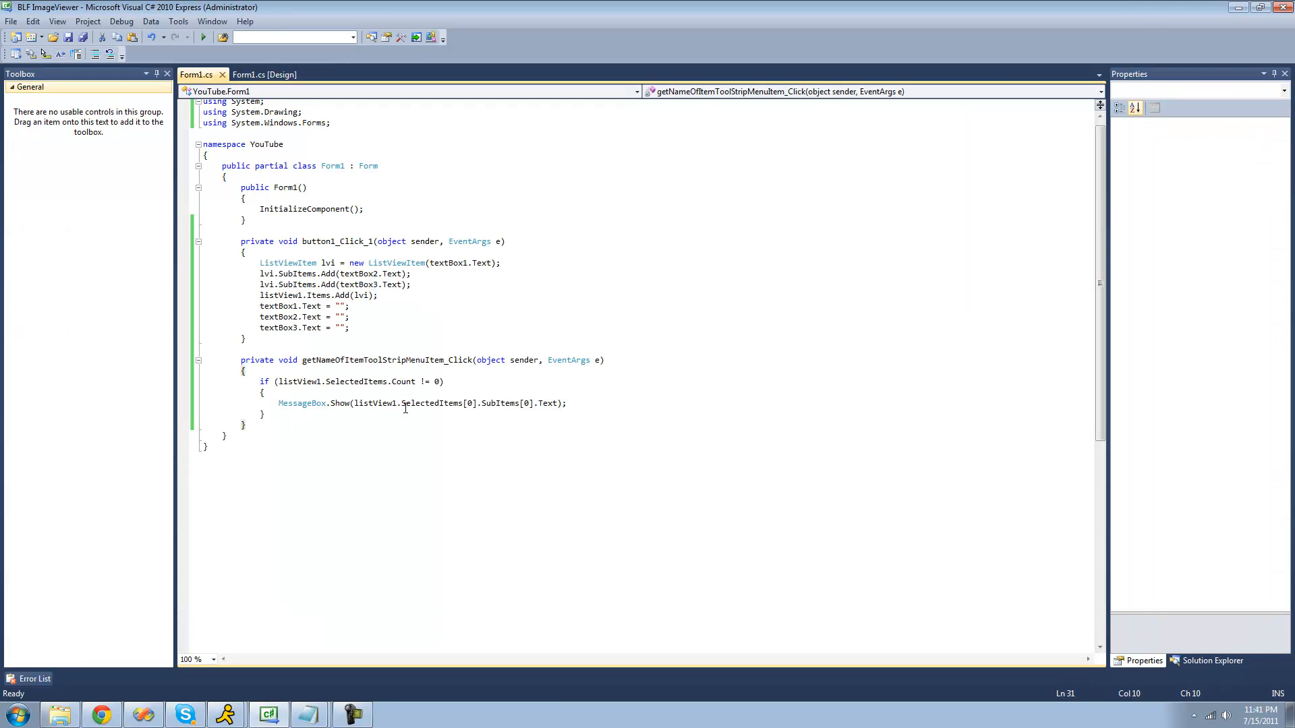
double_click(433, 403)
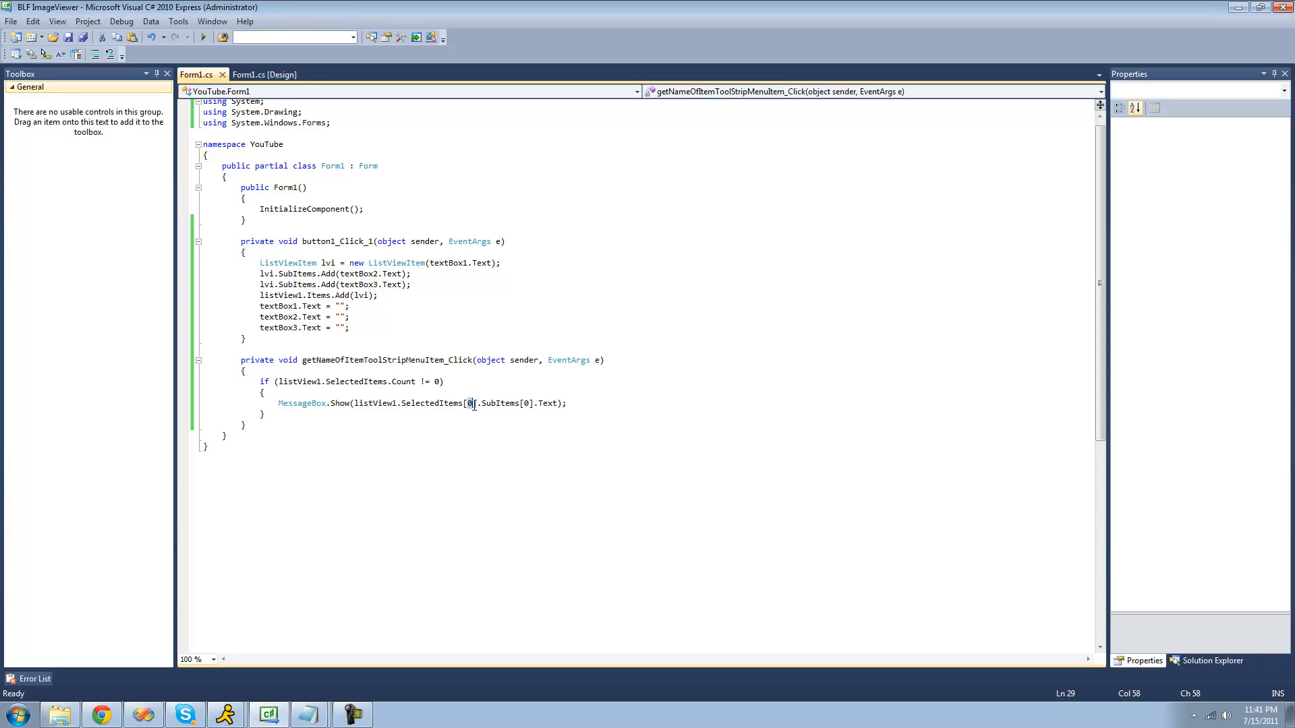
left_click(203, 37)
type("dfg")
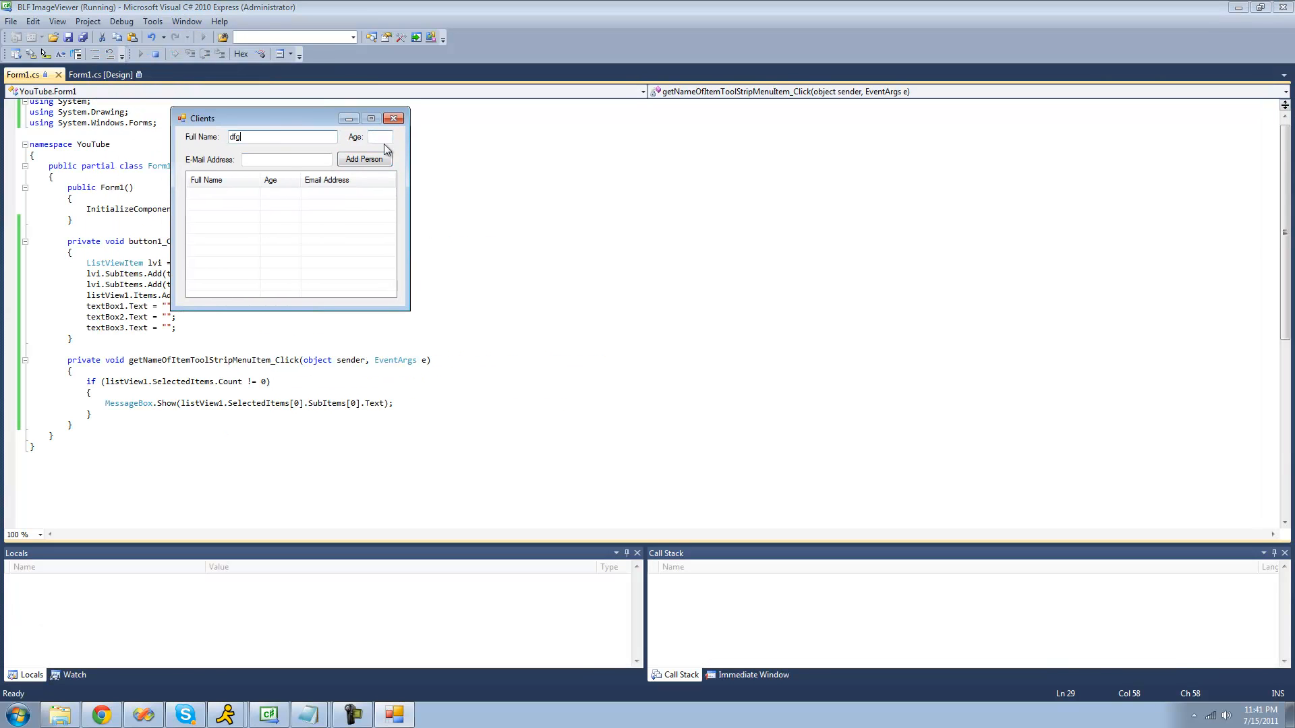
Add two clients, select both rows and use the context menu on them
left_click(364, 159)
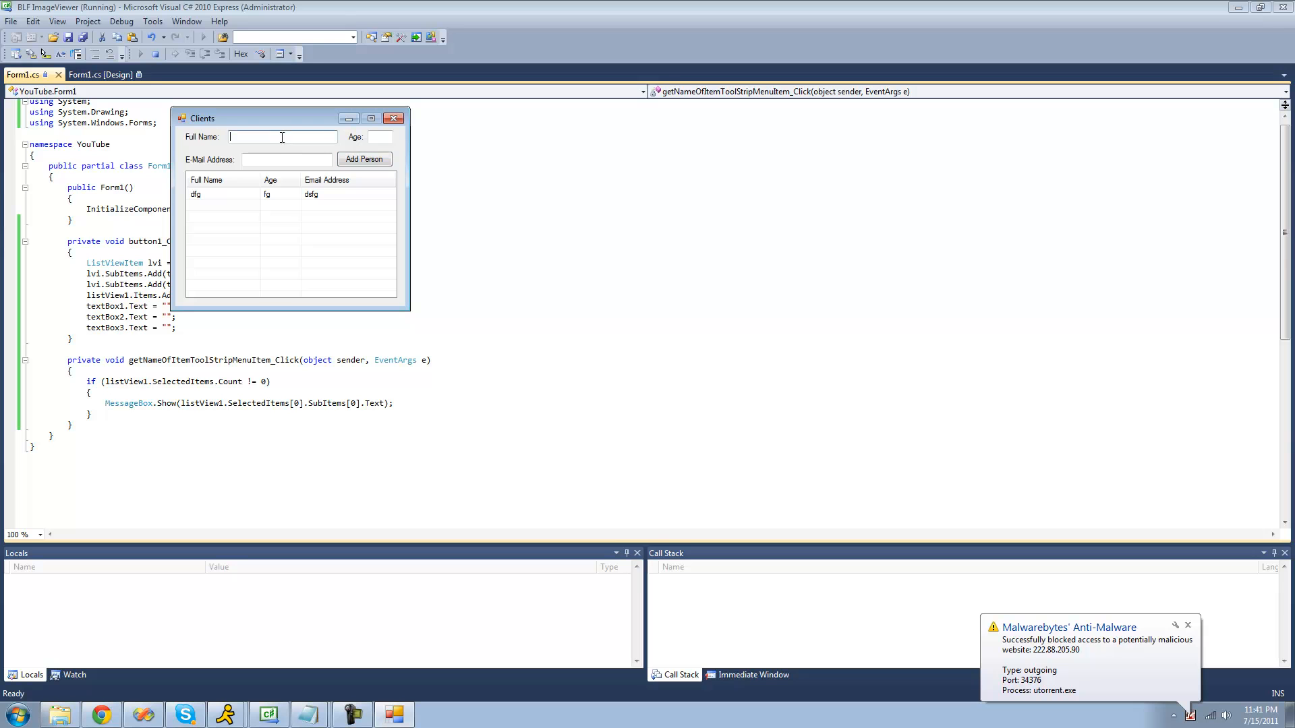
left_click(364, 159)
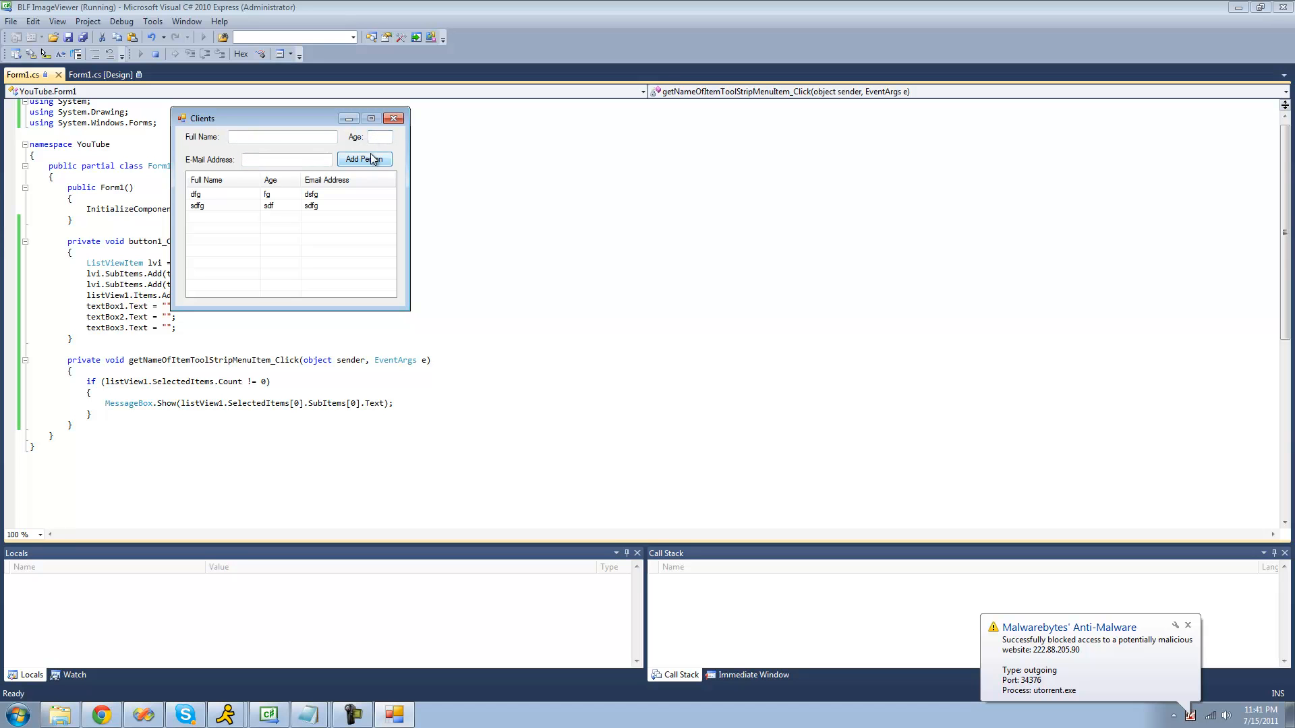
left_click(214, 200)
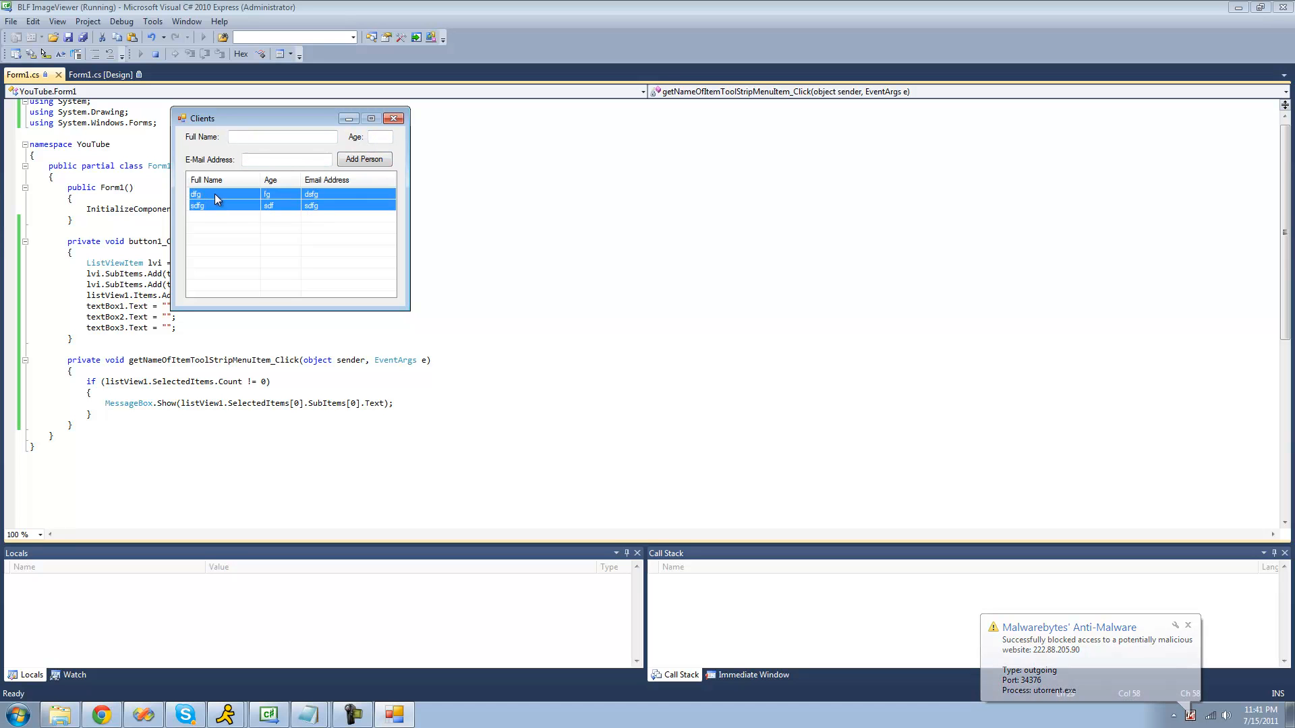
right_click(214, 198)
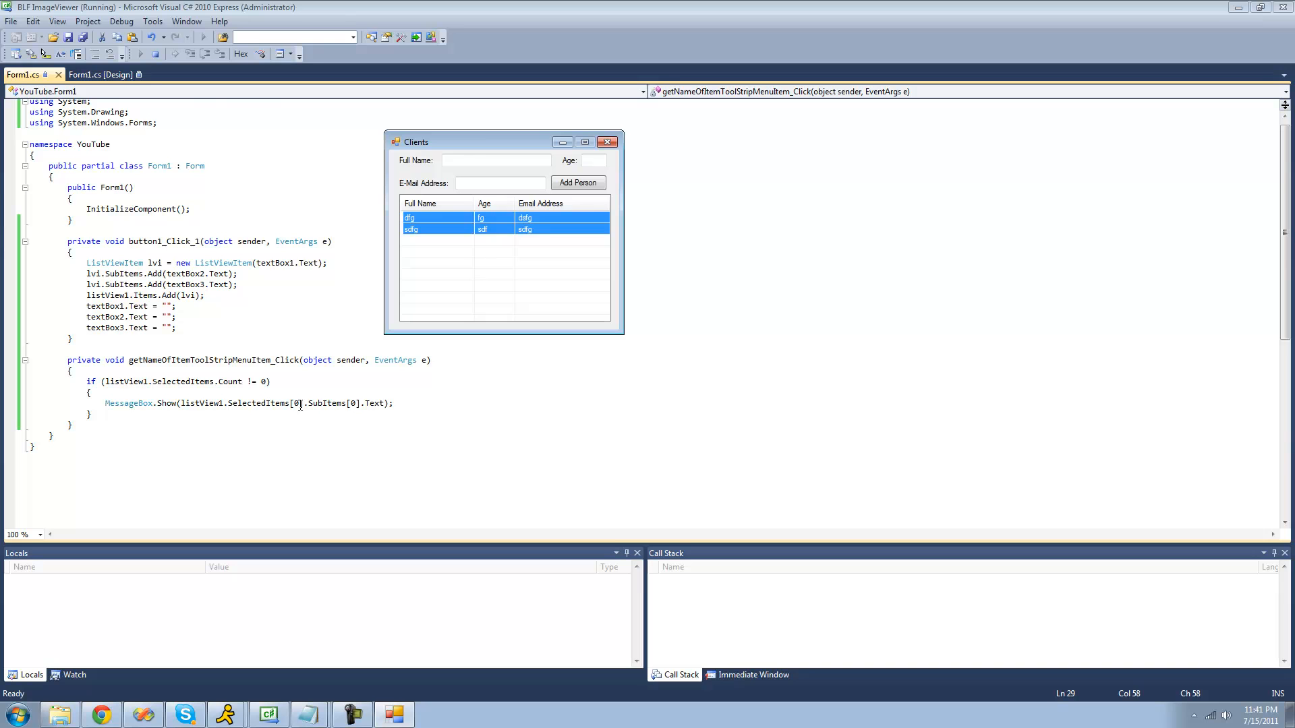
left_click(607, 141)
type("sadf")
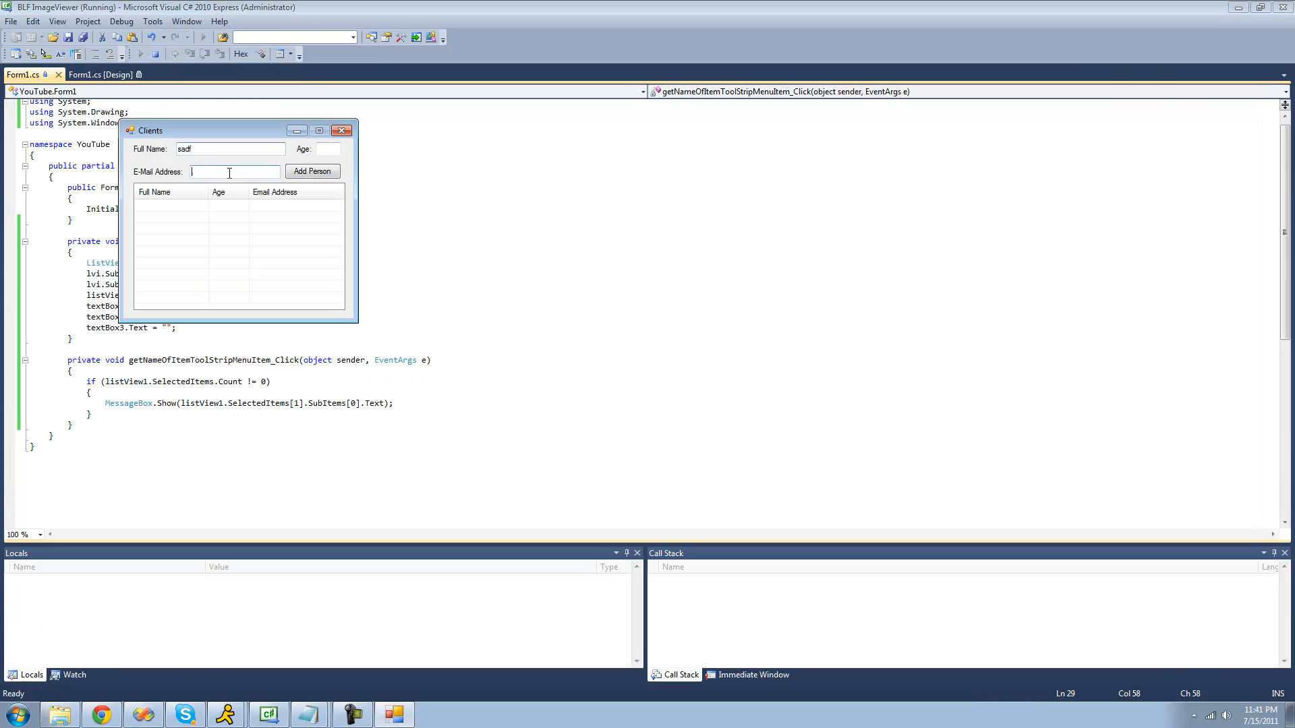
Add two clients with Add Person and select their rows in the re-run app
left_click(311, 172)
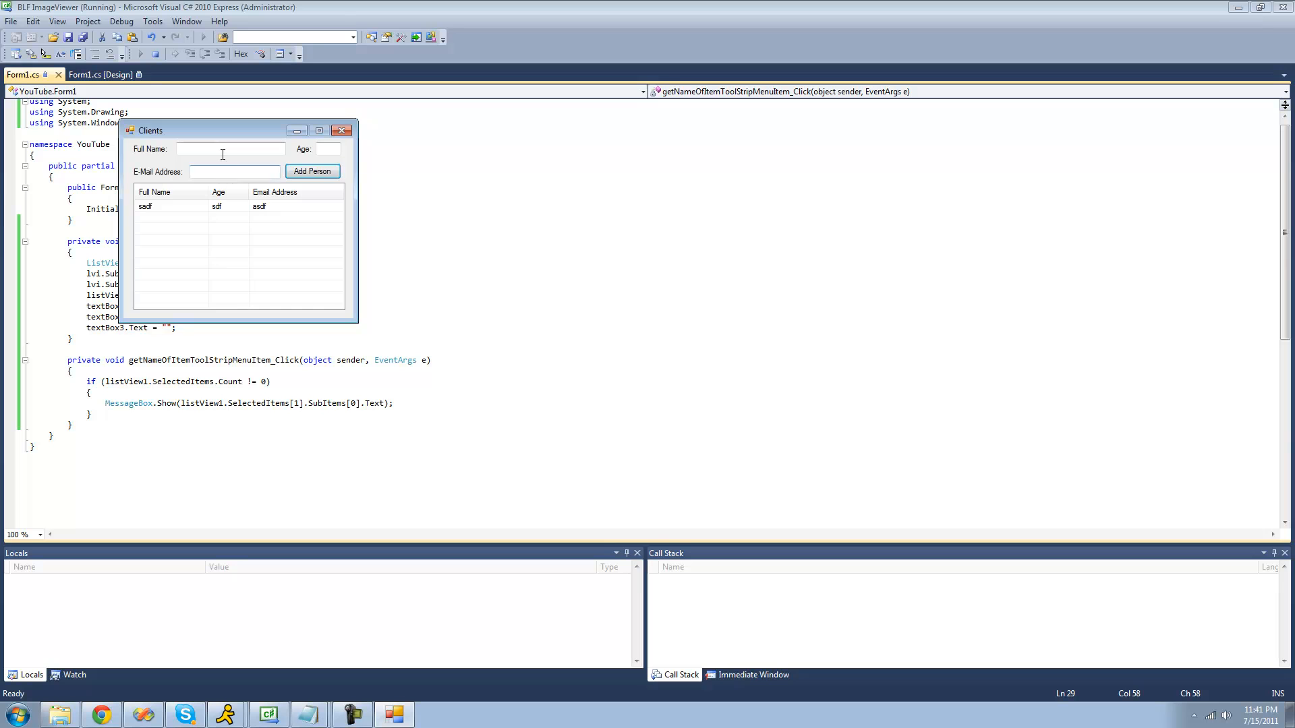
left_click(312, 171)
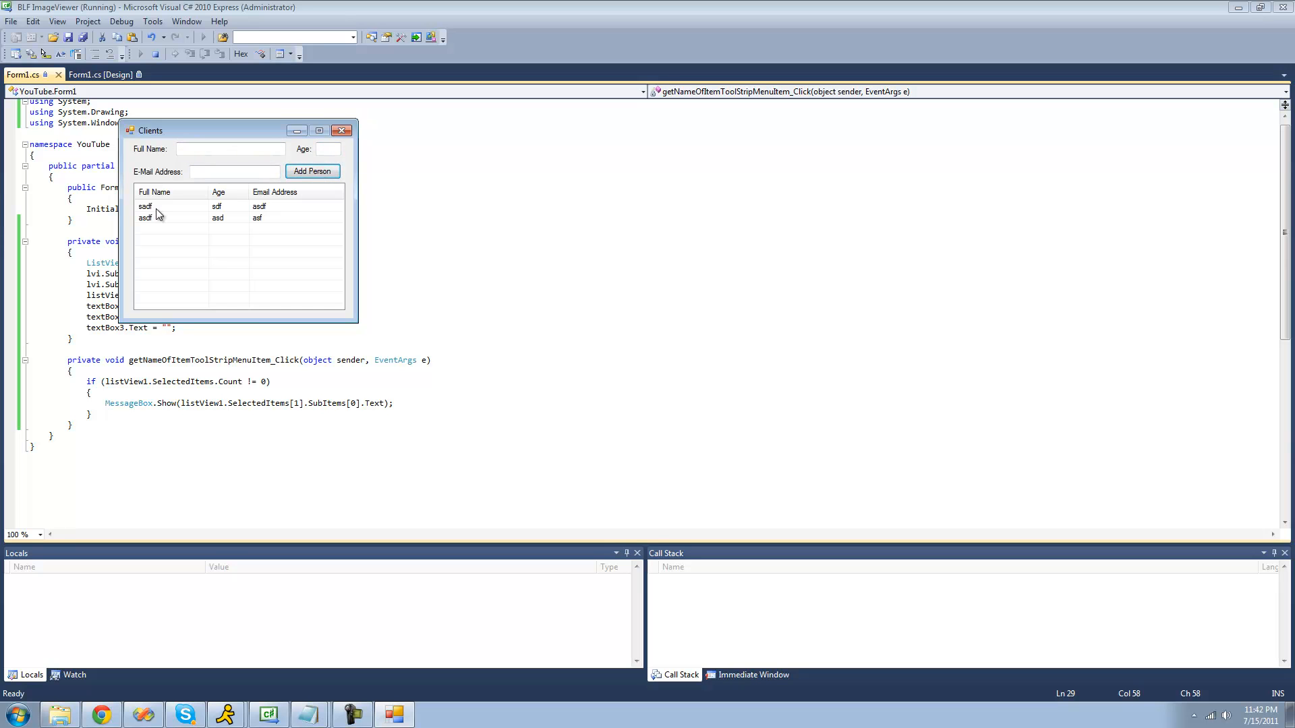
left_click(146, 212)
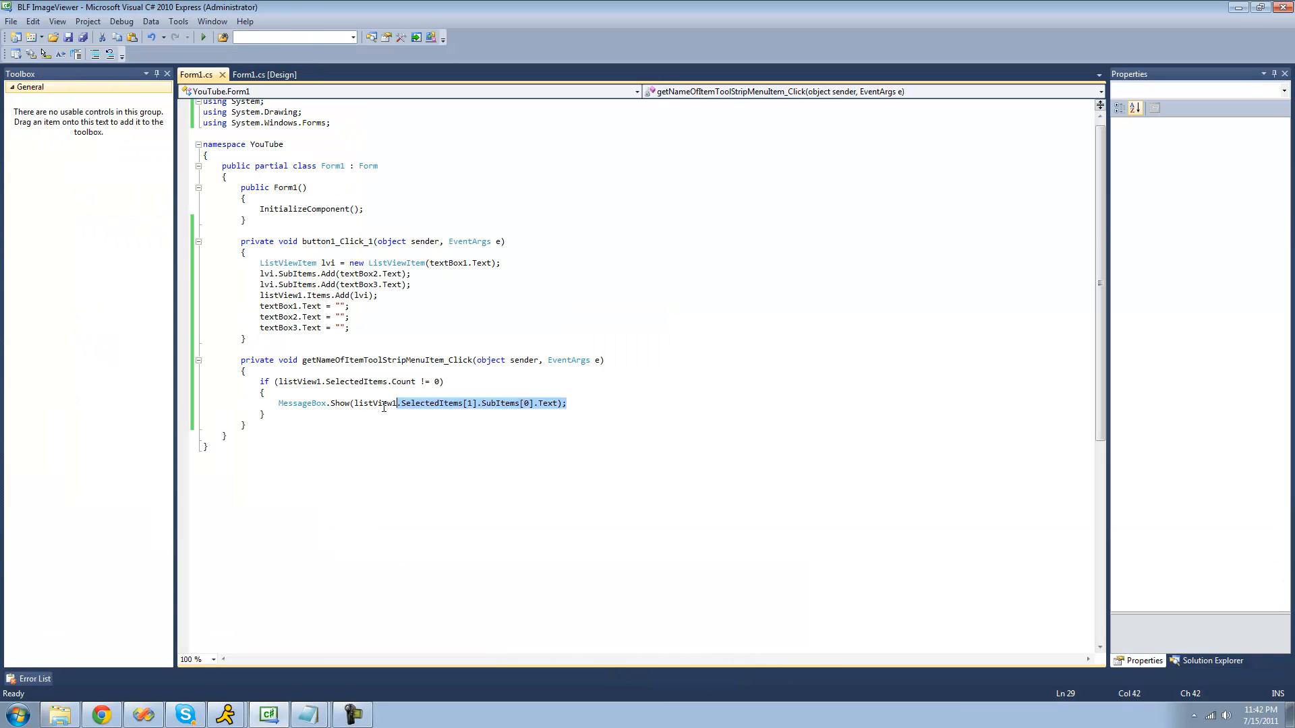
Write a foreach over listView1.SelectedItems with a ListViewItem lvi variable
type("for")
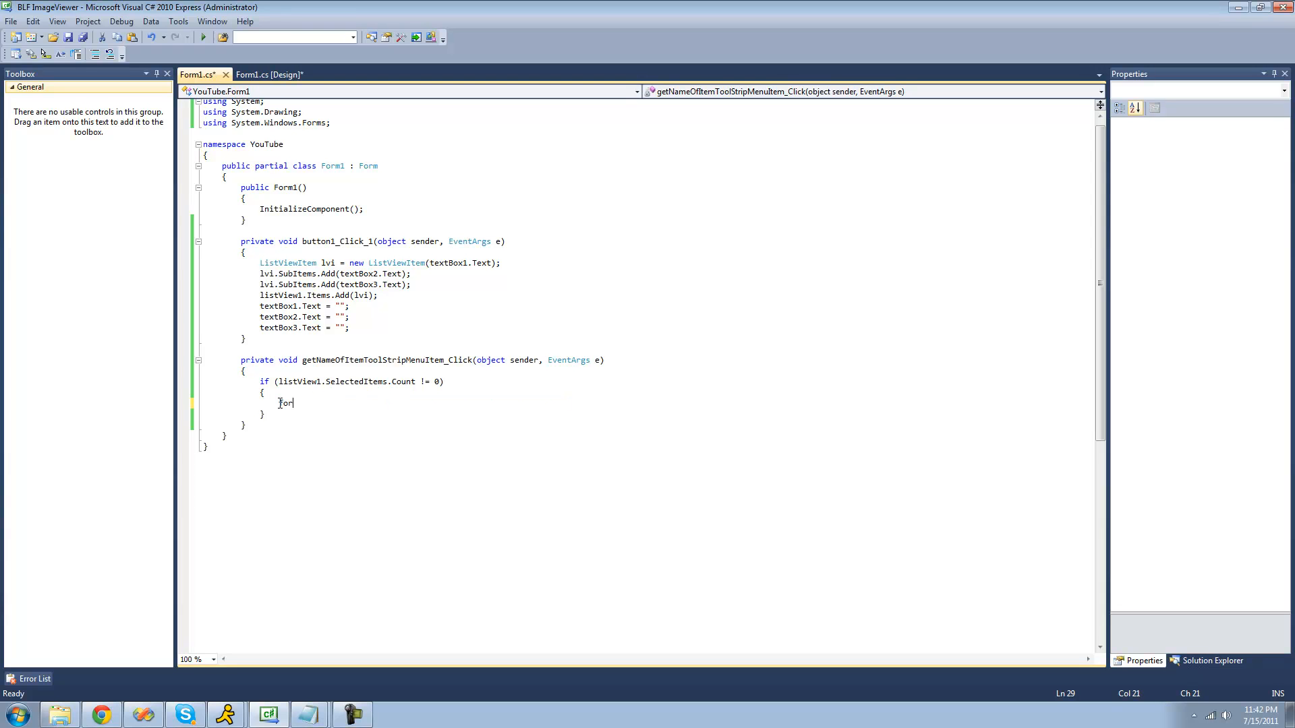
type("each (")
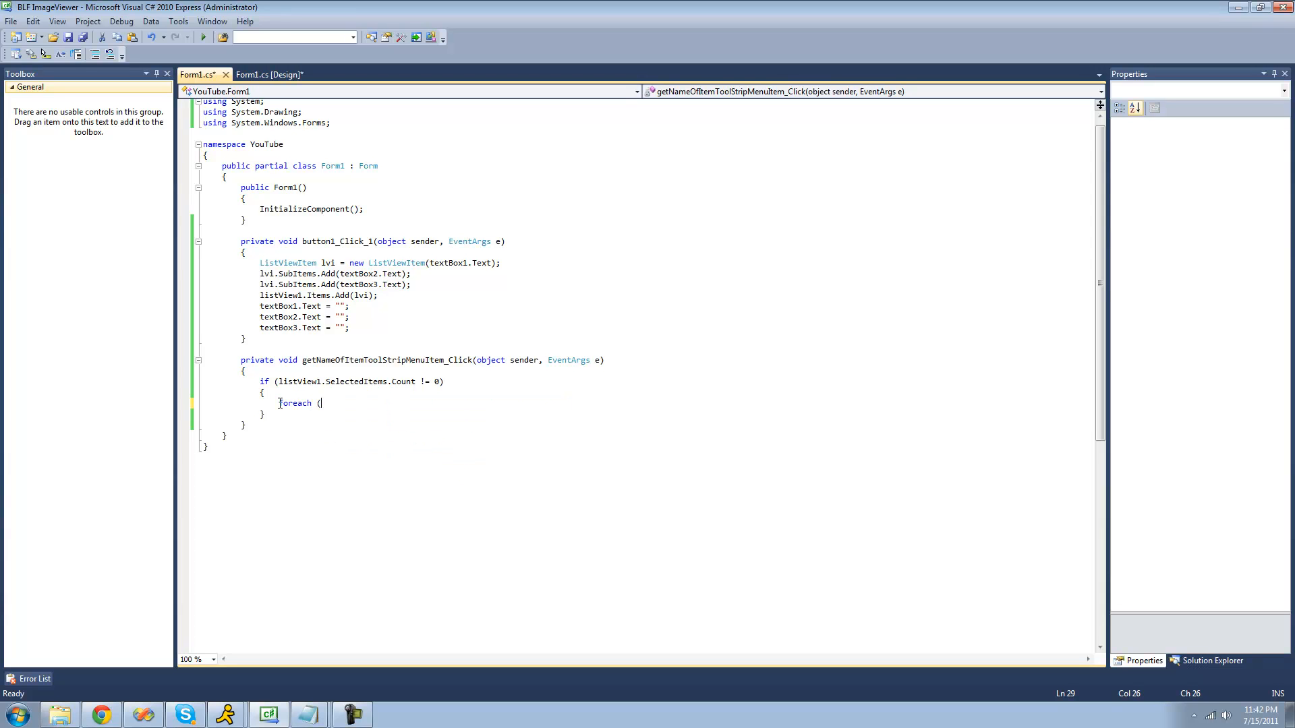
type("ListViewItem")
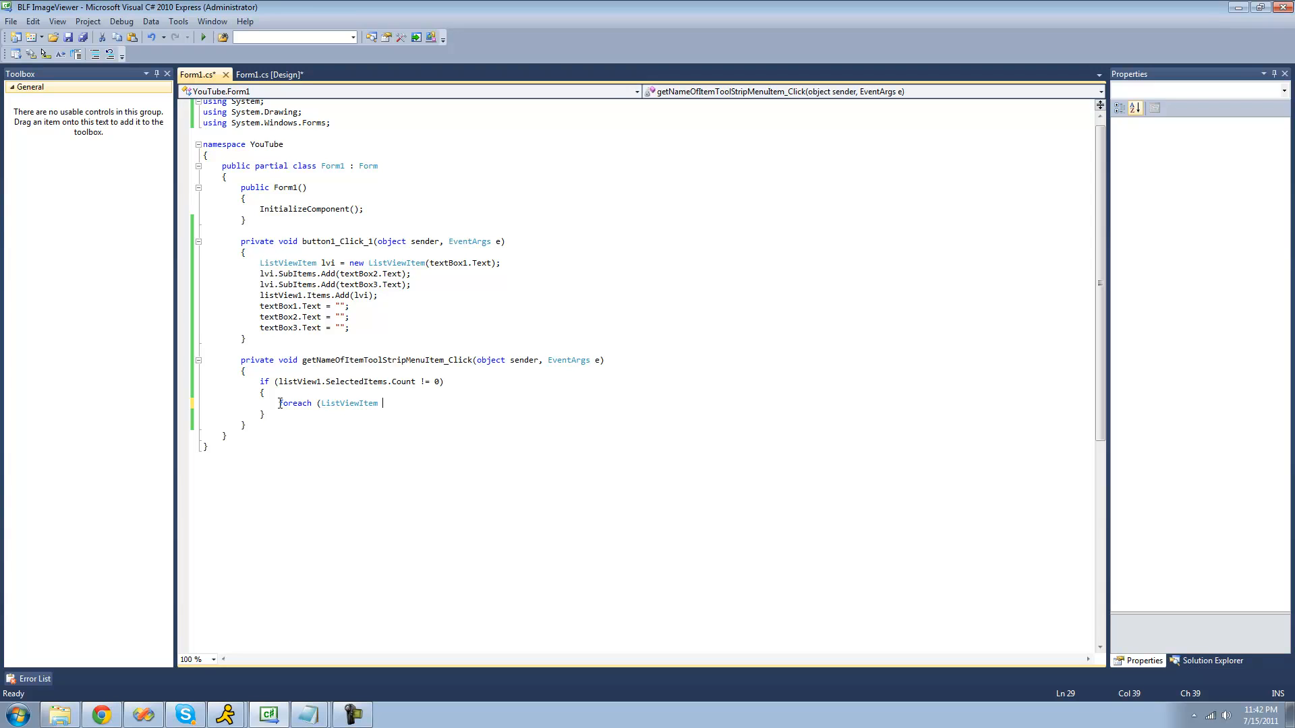
type("lvi in listView1")
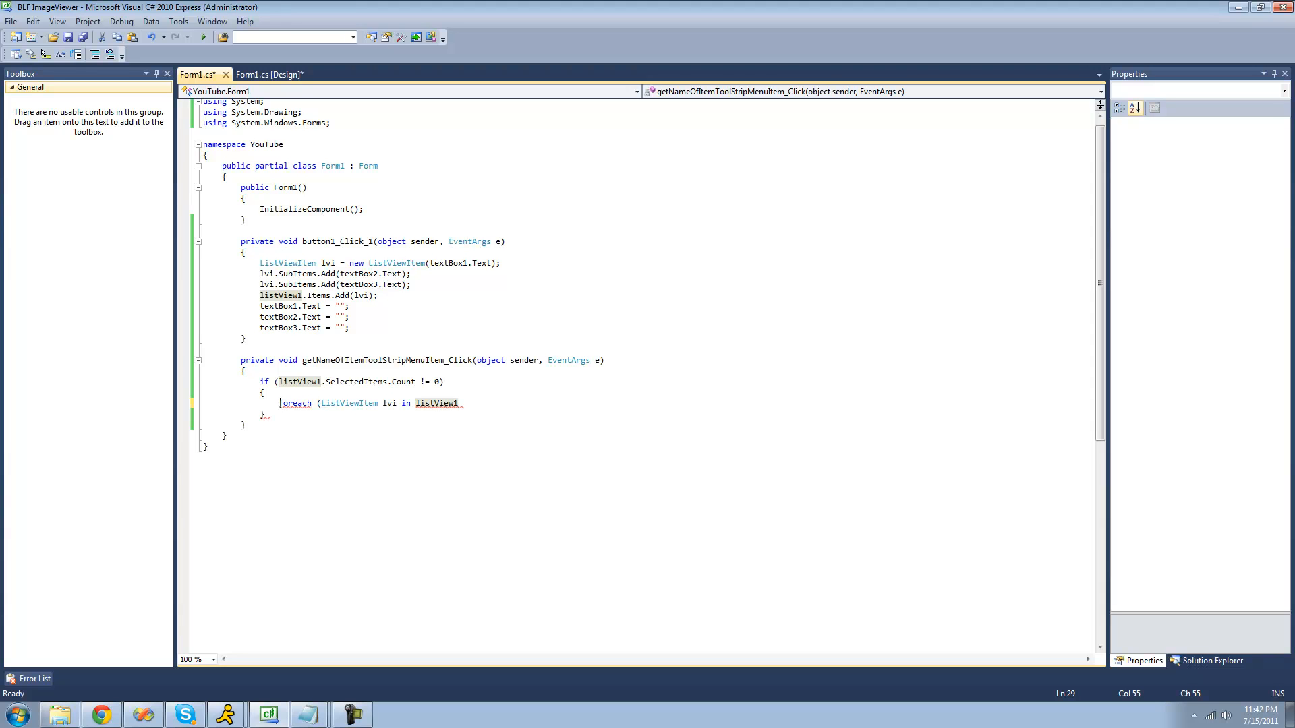
type(".SelectedItems")
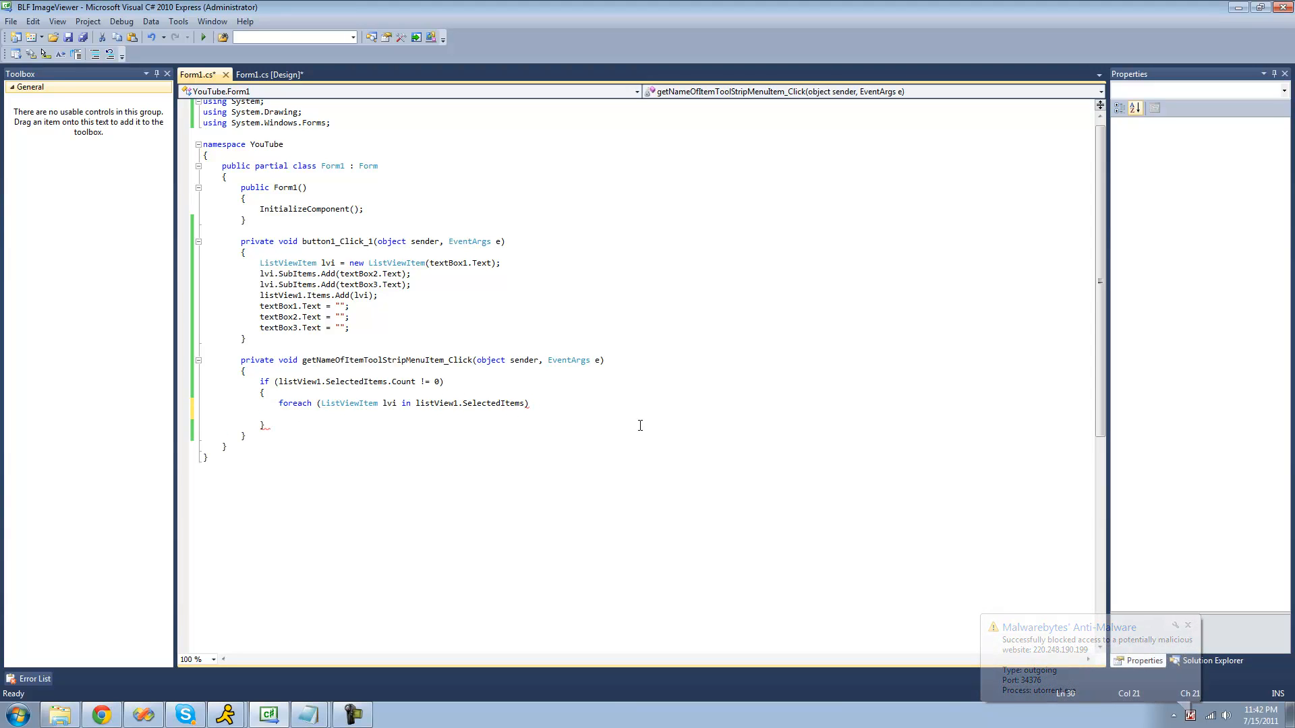
Inside the loop call MessageBox.Show with lvi.SubItems
type("MessageBox.s")
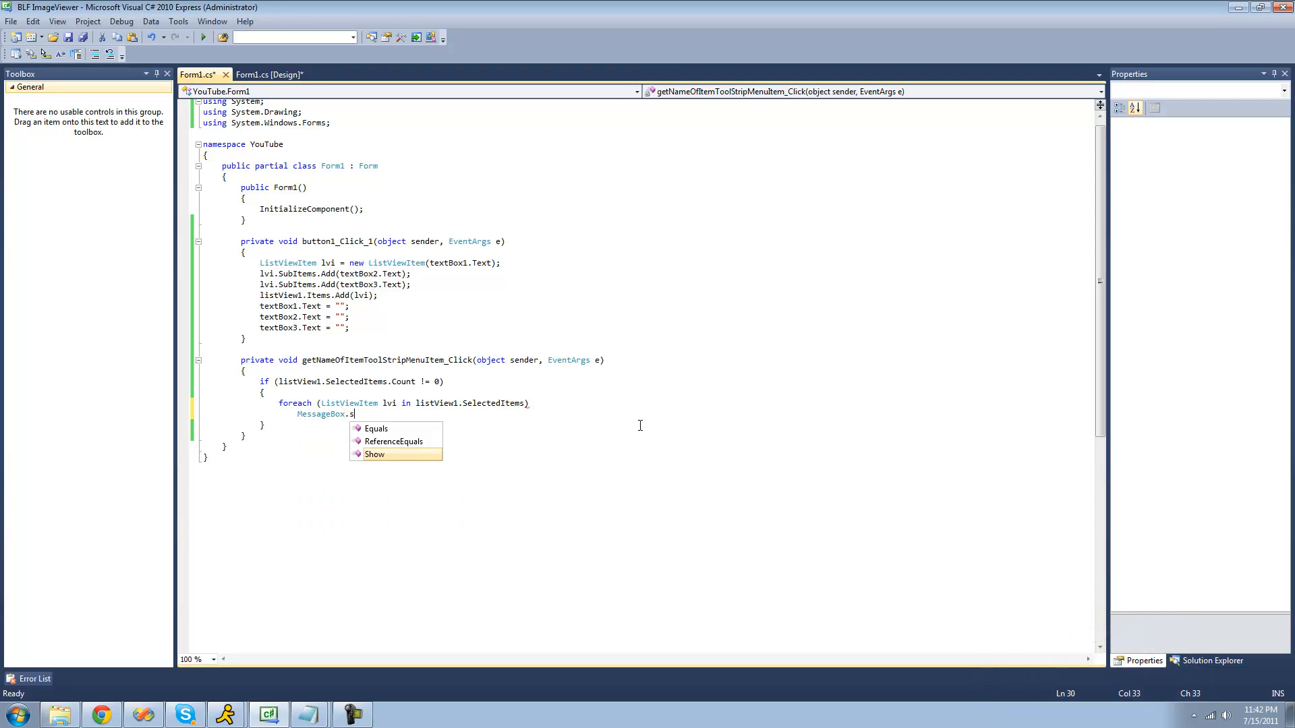
type("how(")
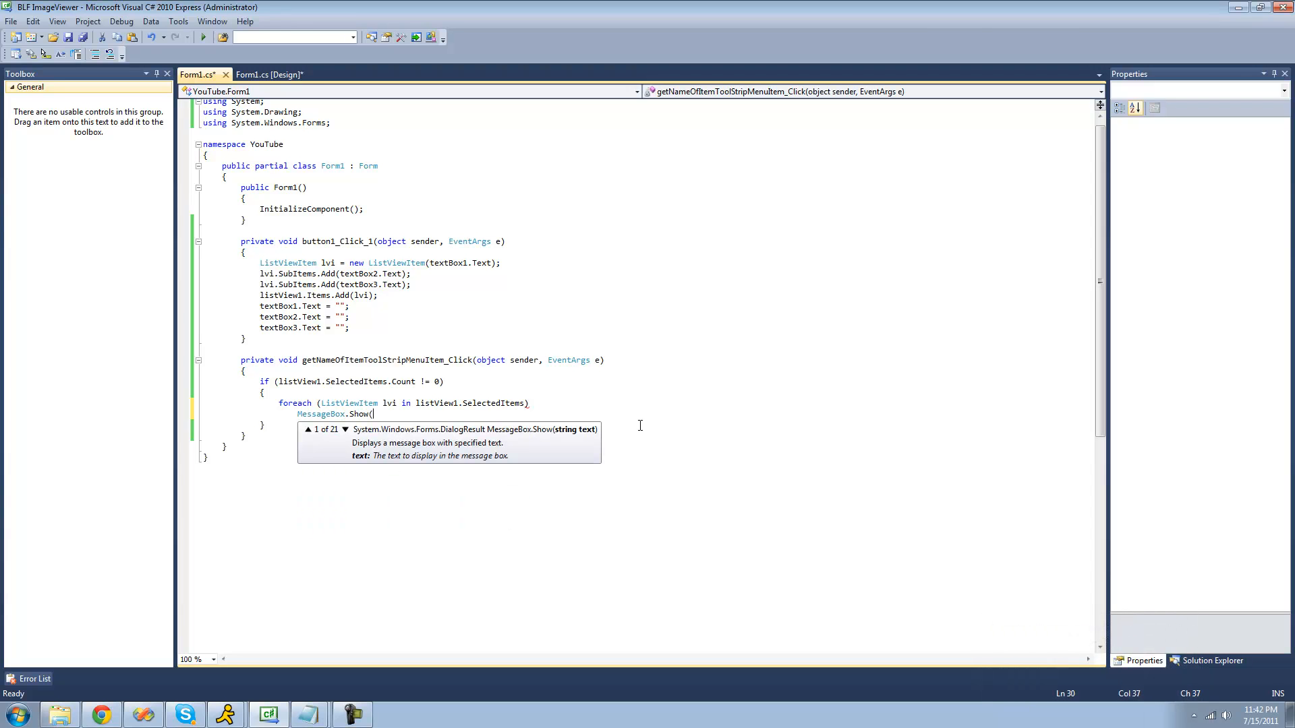
type("lvi")
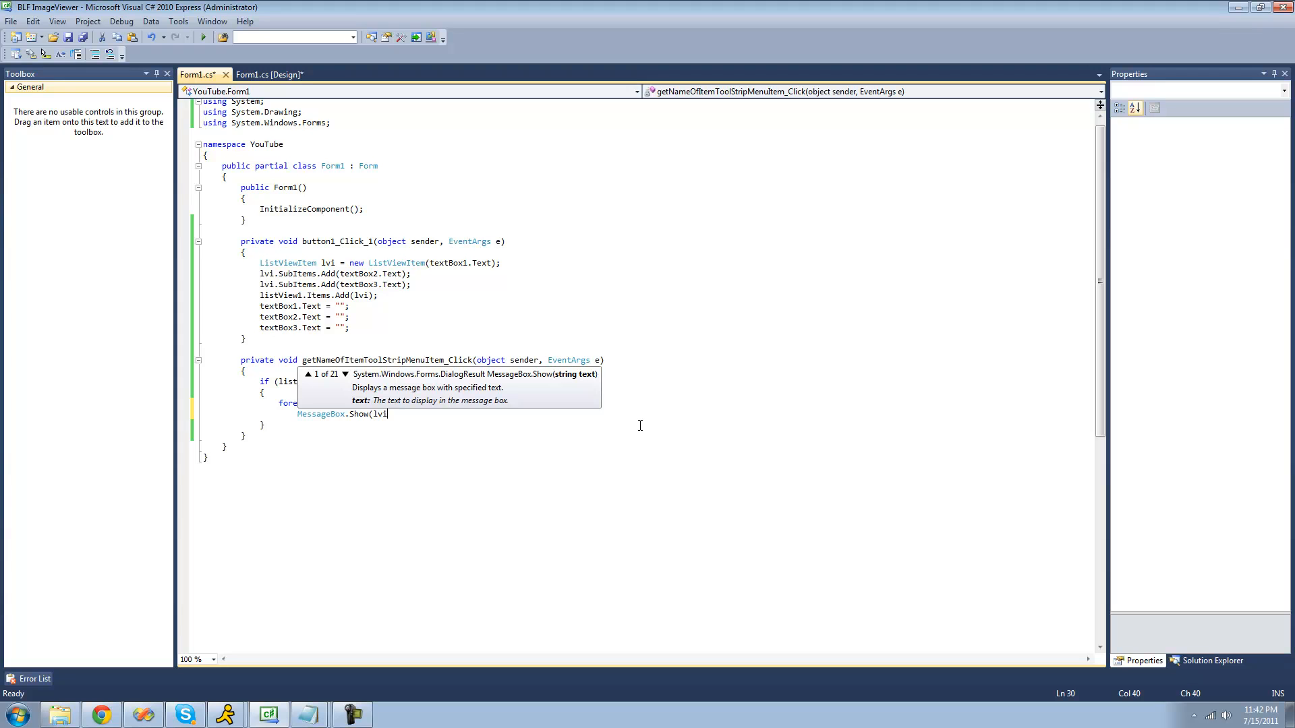
type(".SubItems")
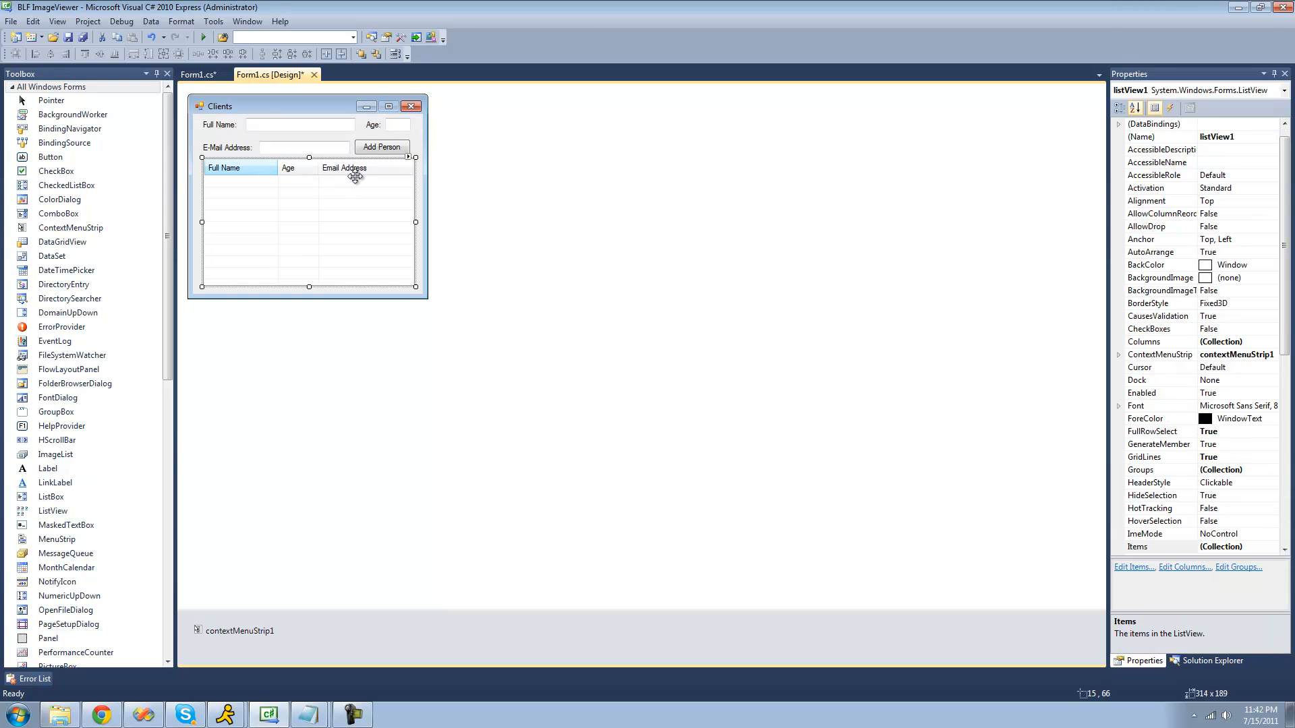
Complete the line as MessageBox.Show(lvi.SubItems[0].Text);
left_click(195, 74)
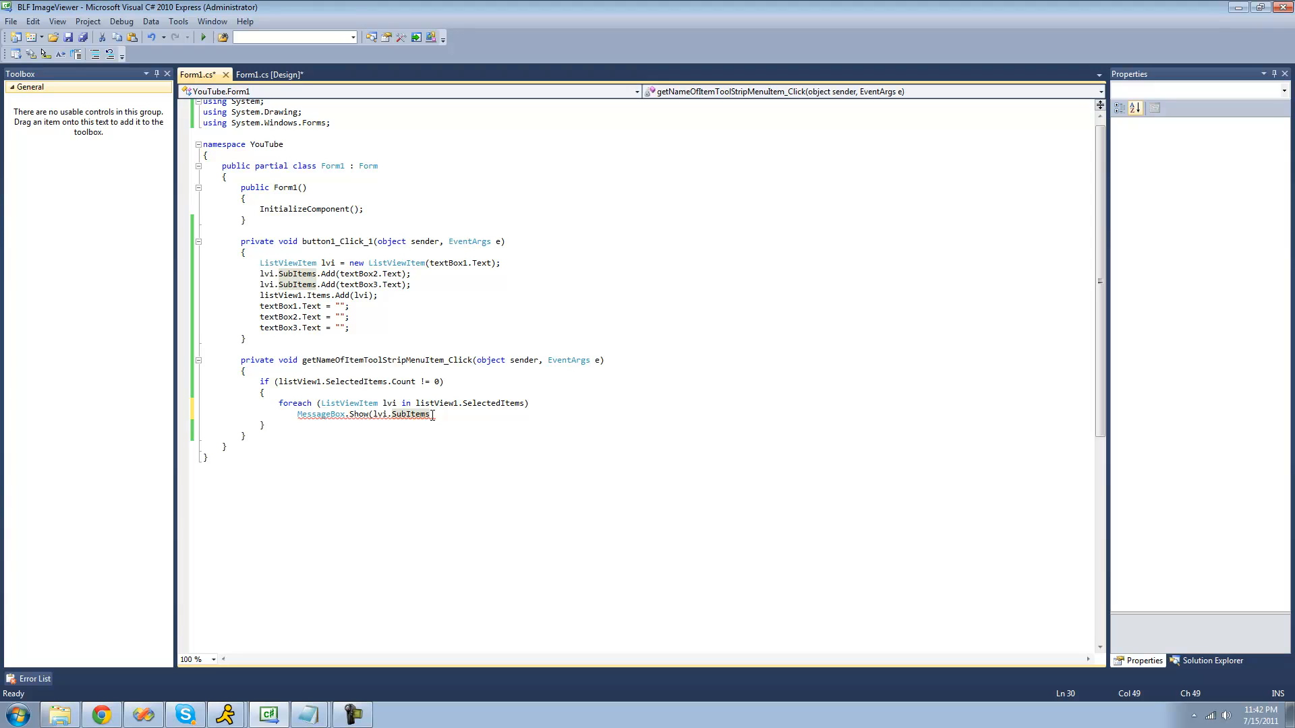
type("[0]")
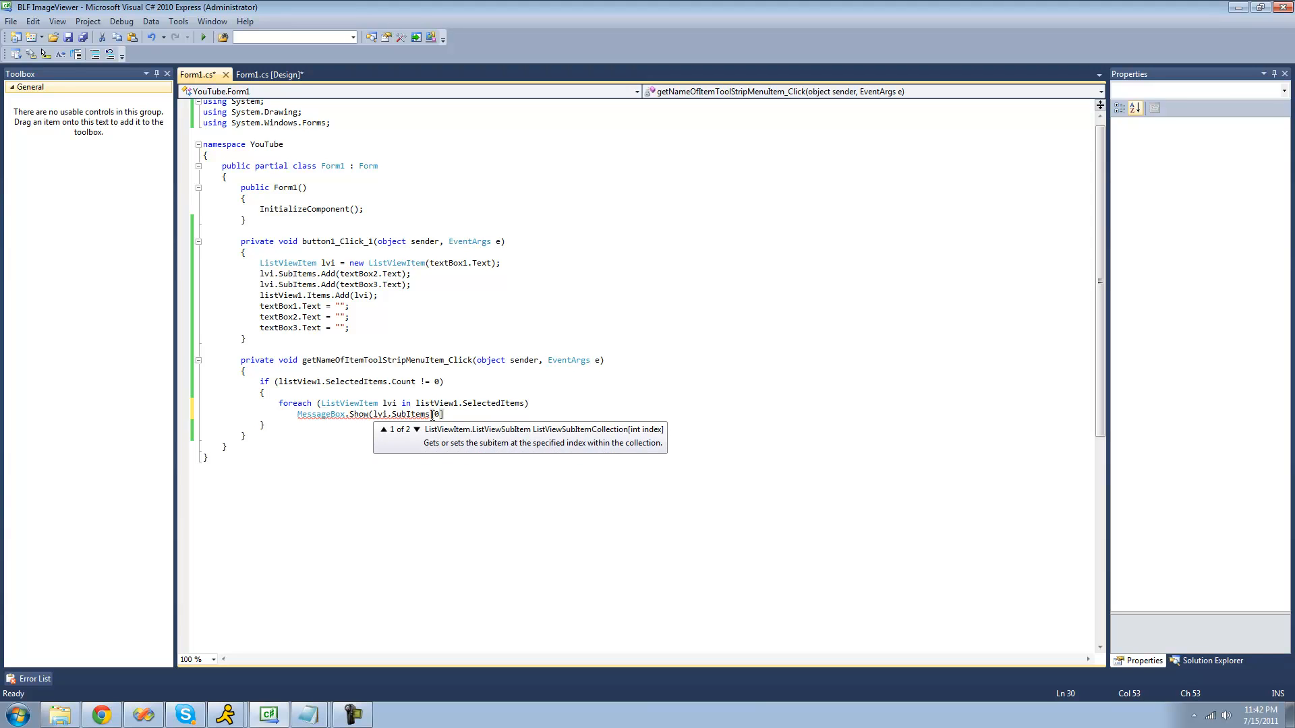
type(".Text)")
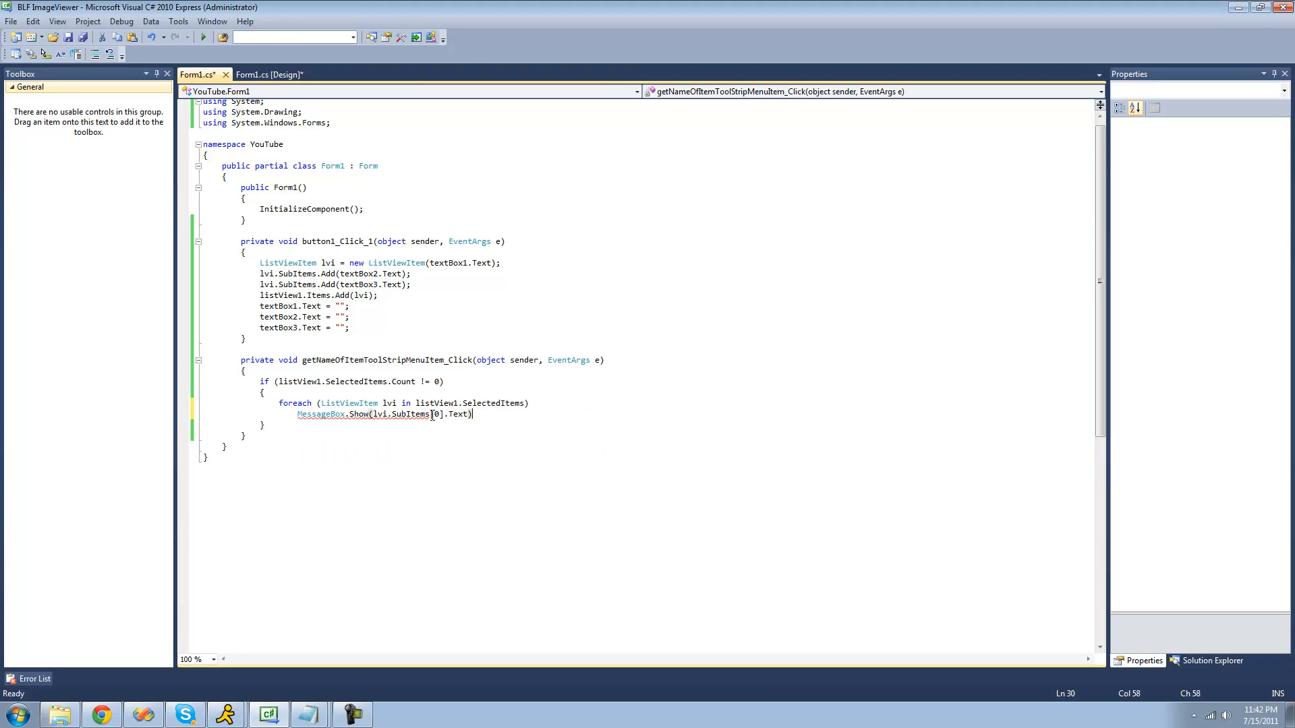
type(";")
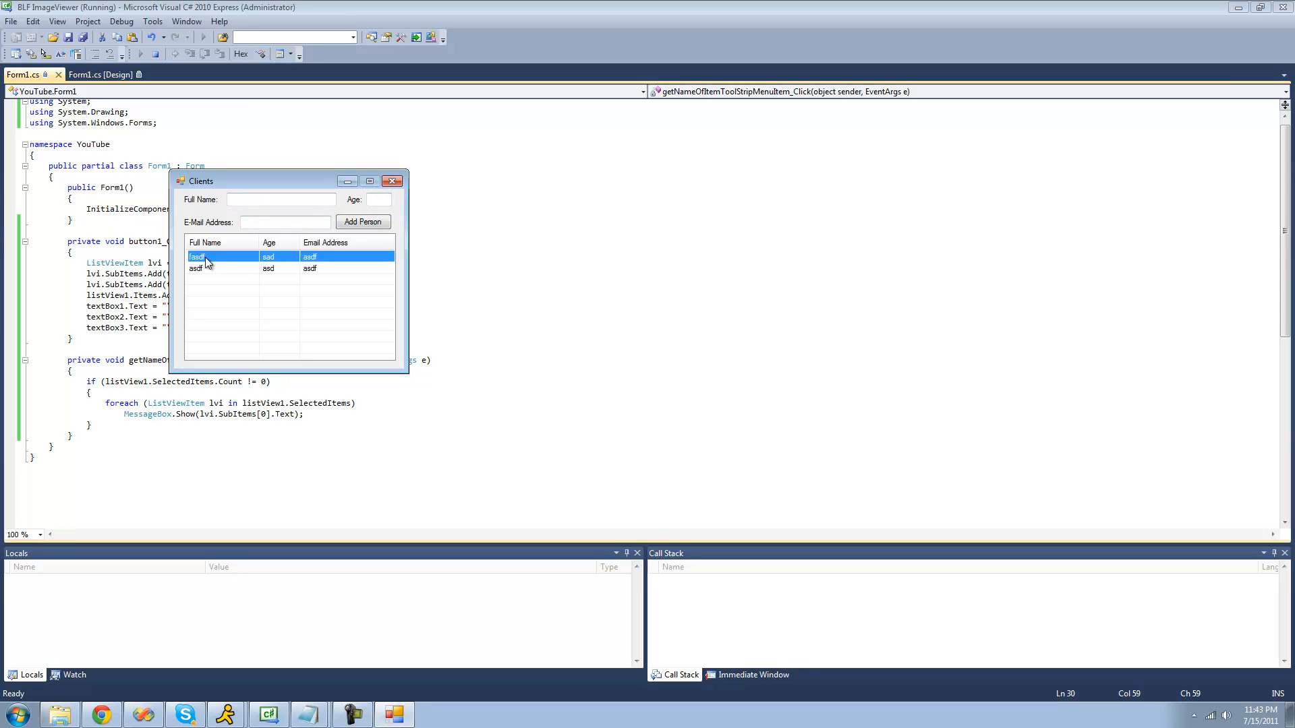
Select both rows, use Get Name of Item(s) and dismiss the fasdf and asdf messages
left_click(222, 268)
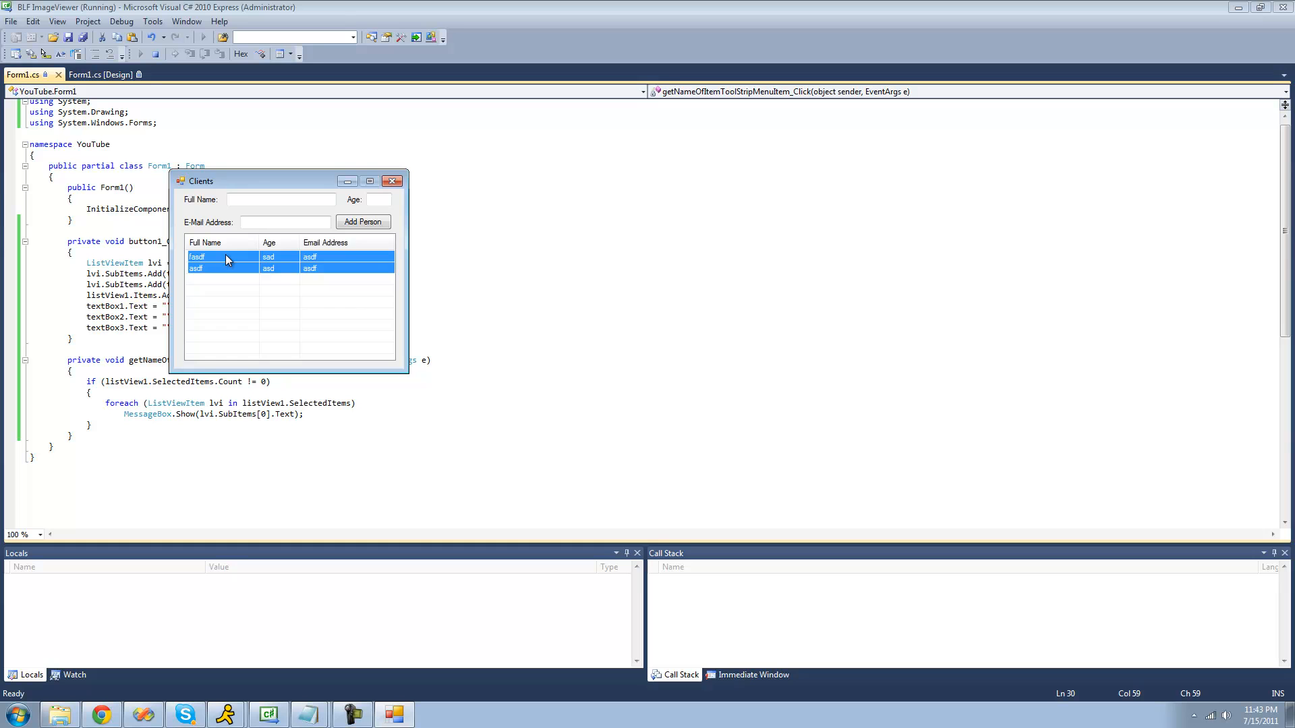
double_click(223, 256)
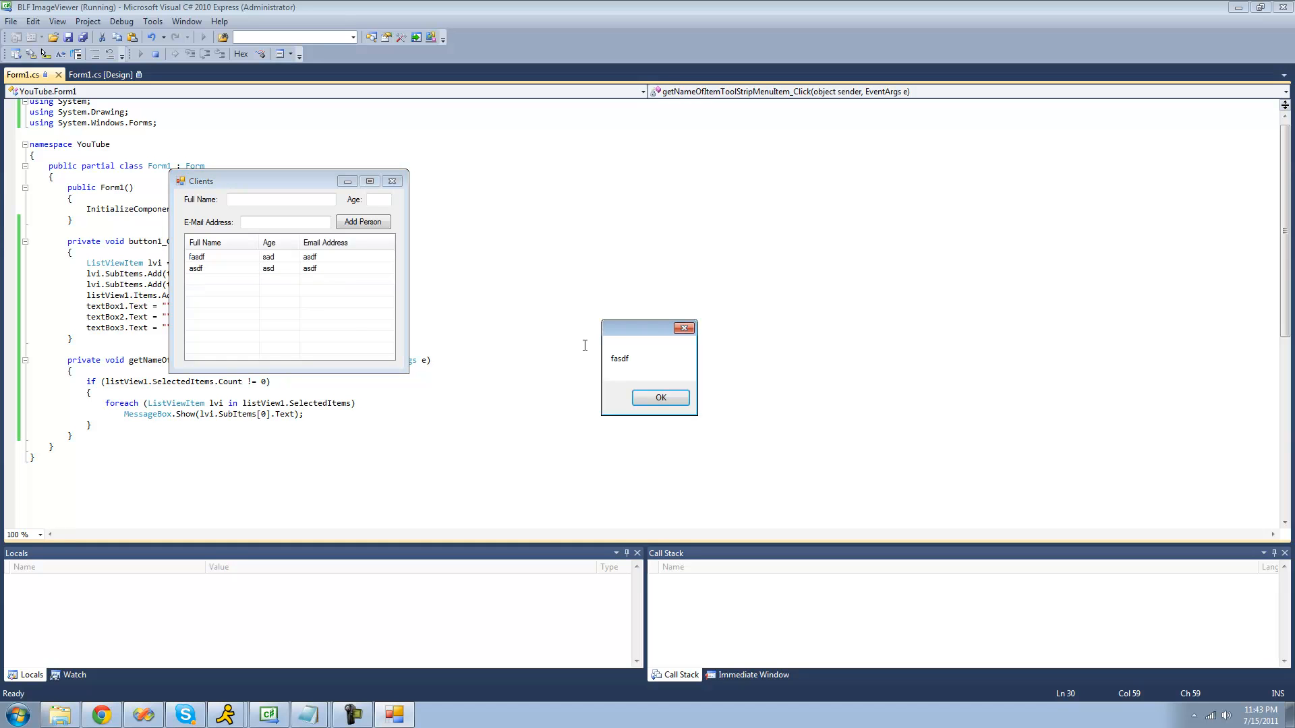
left_click(660, 398)
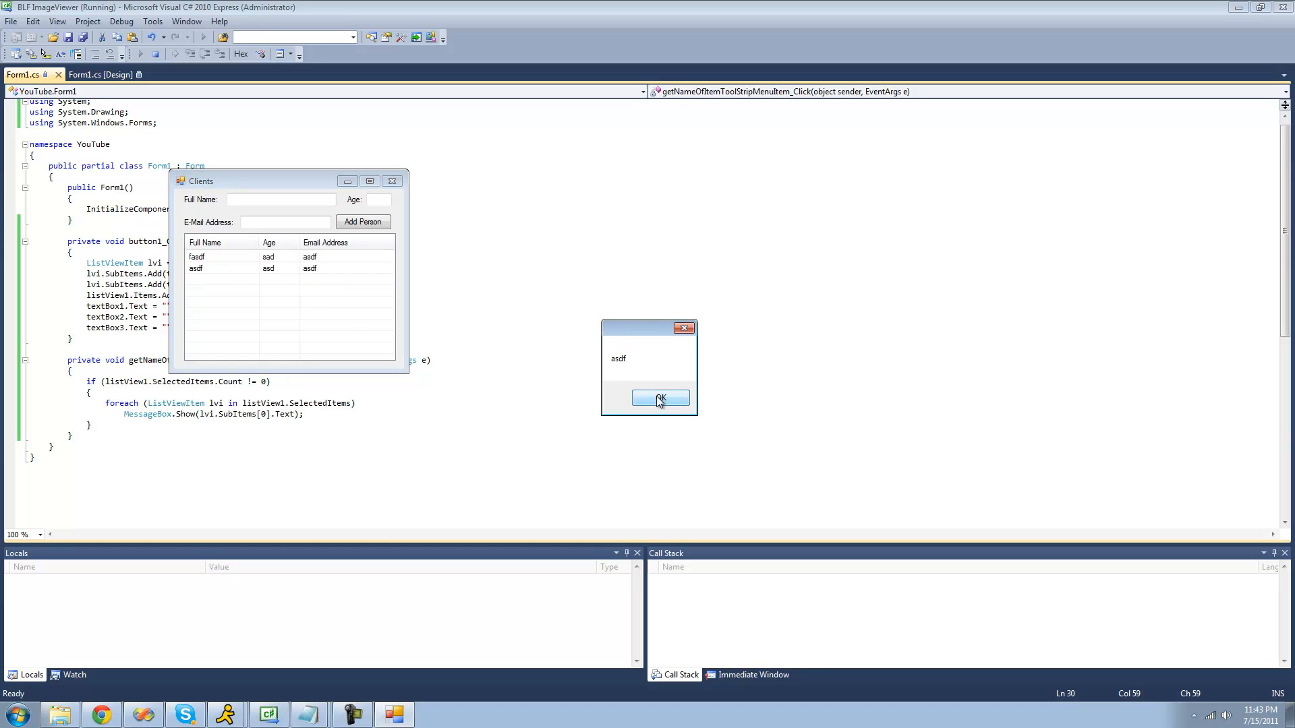
left_click(659, 398)
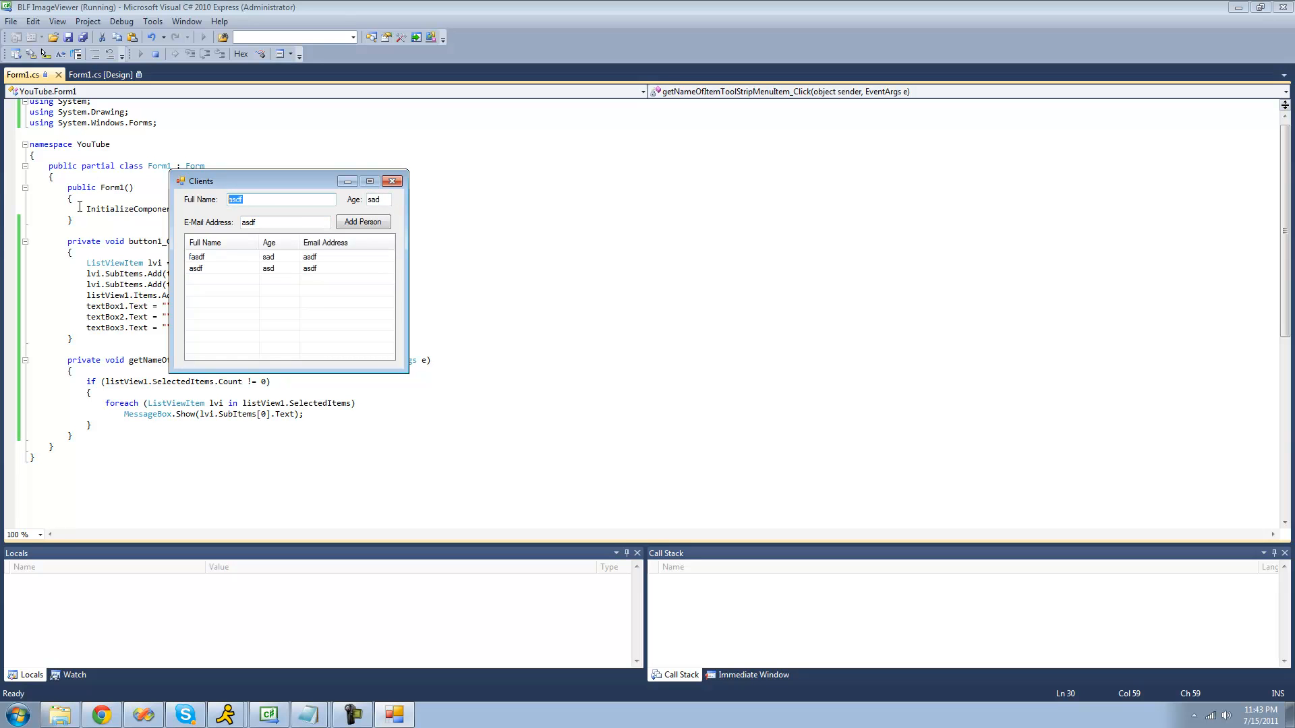
Add client Adam, show the selected client's name and dismiss the asdf message
type("Ada")
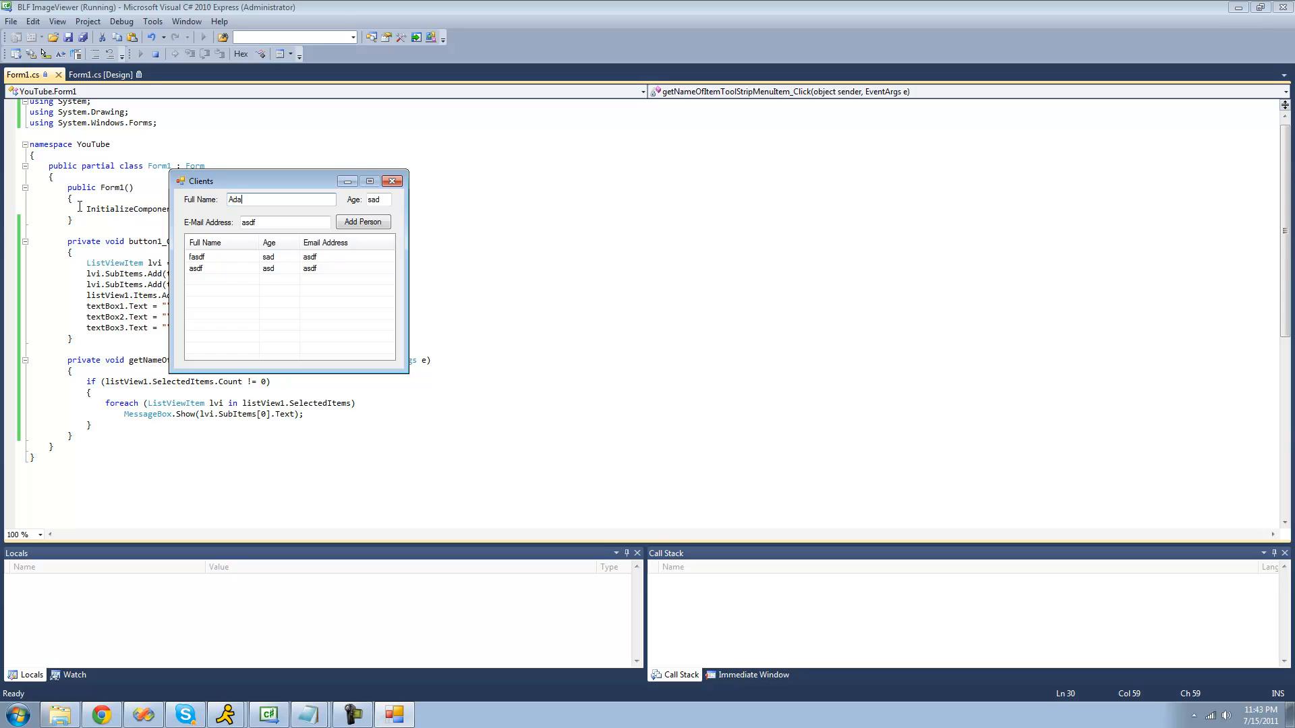
left_click(362, 221)
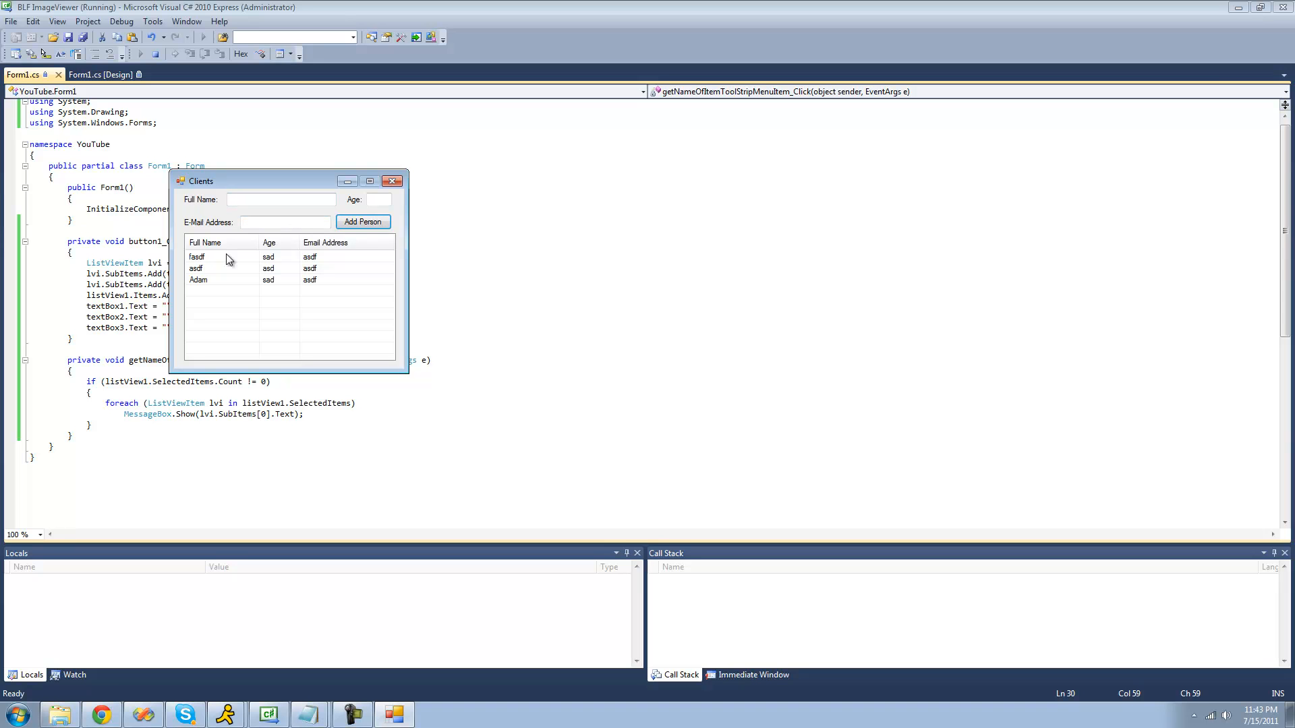
left_click(227, 267)
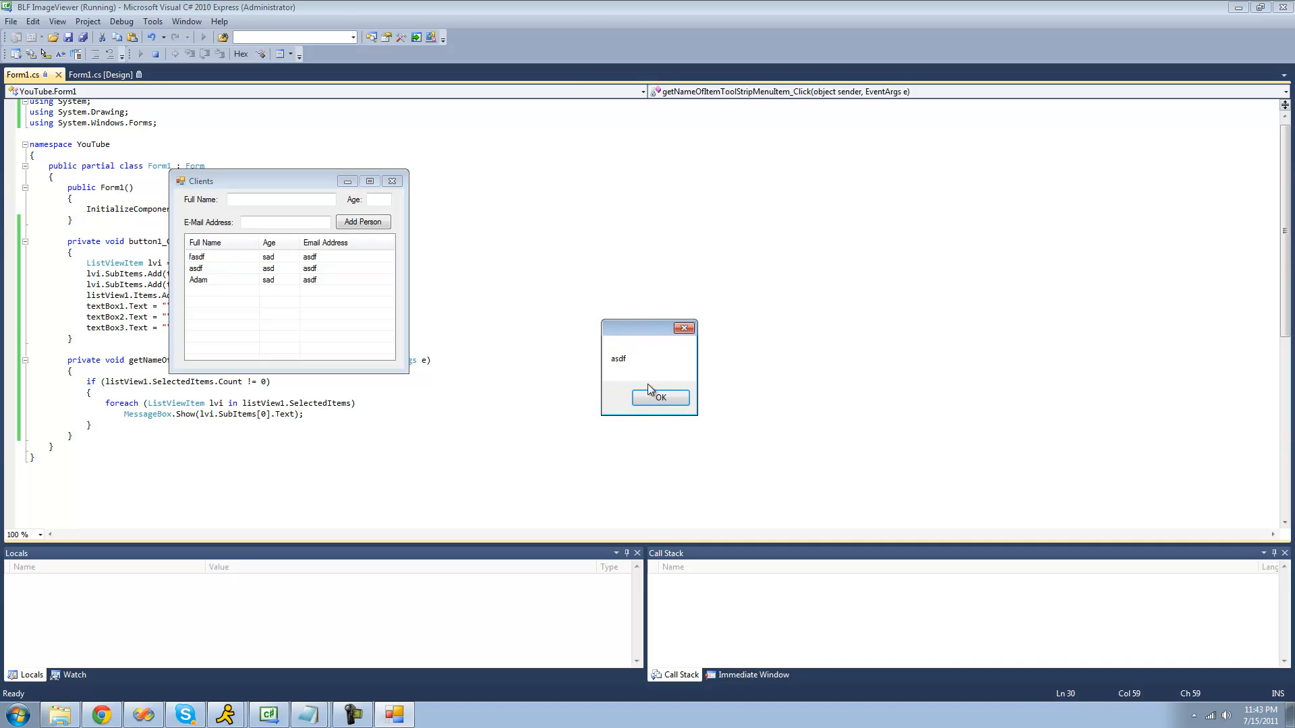
left_click(660, 396)
type("1")
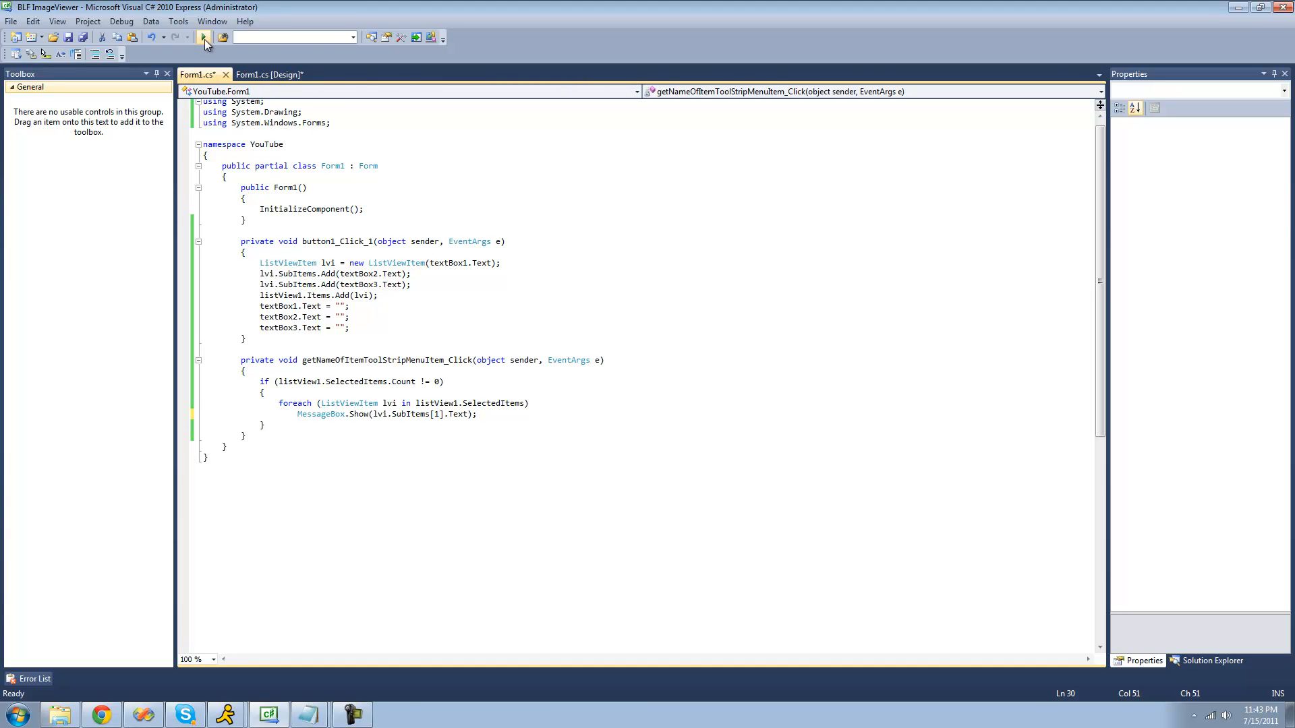
Run the app and add three clients, including sadf and one aged 73
left_click(204, 37)
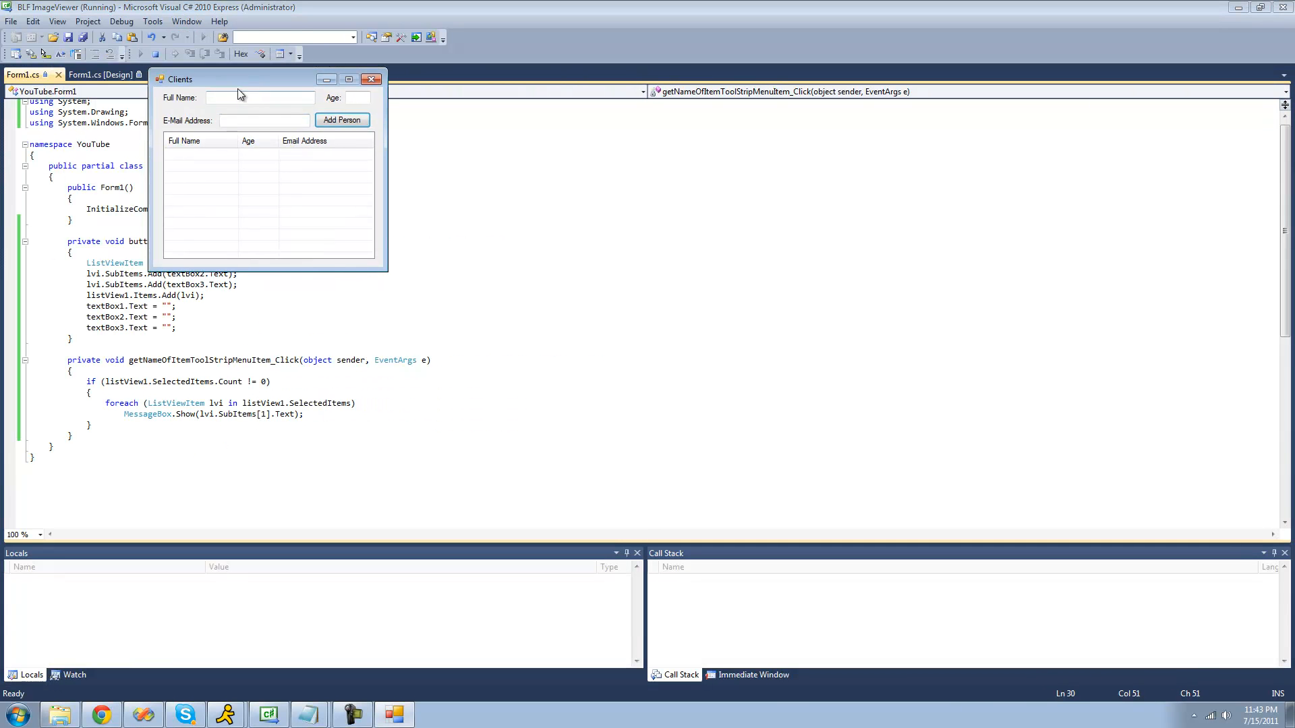
type("sadf")
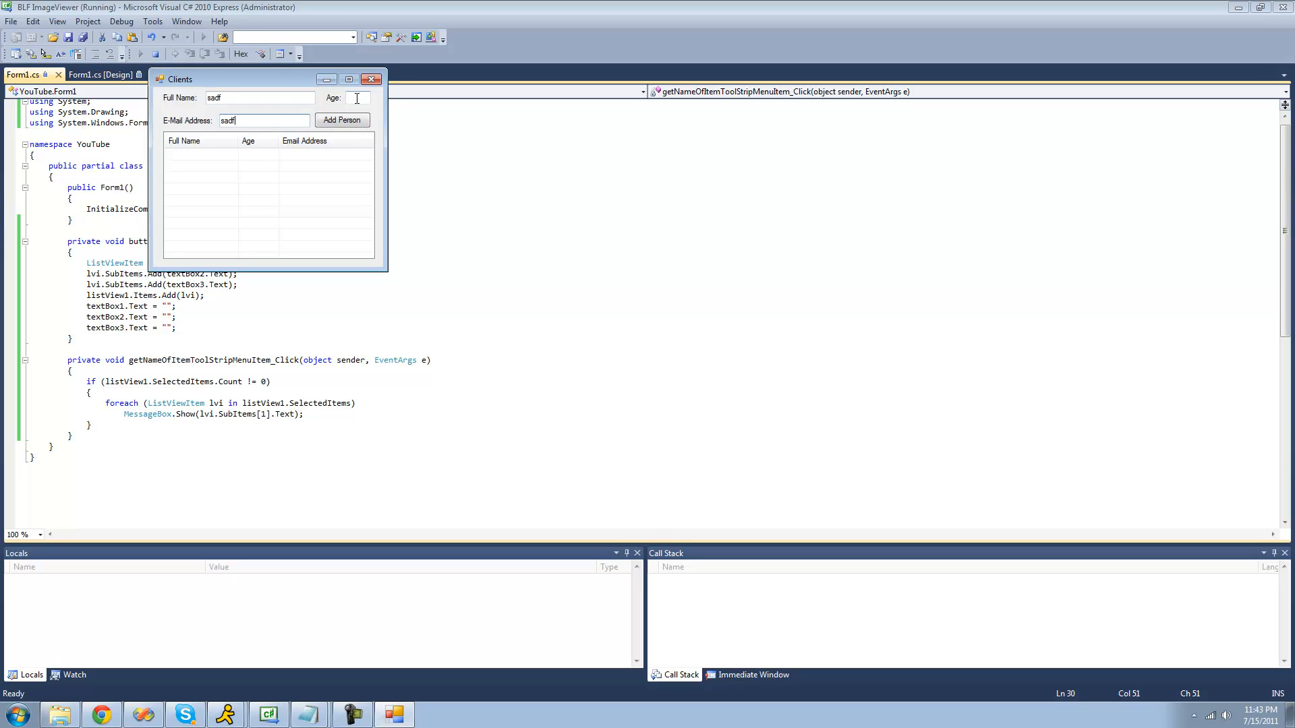
left_click(341, 121)
type("fada")
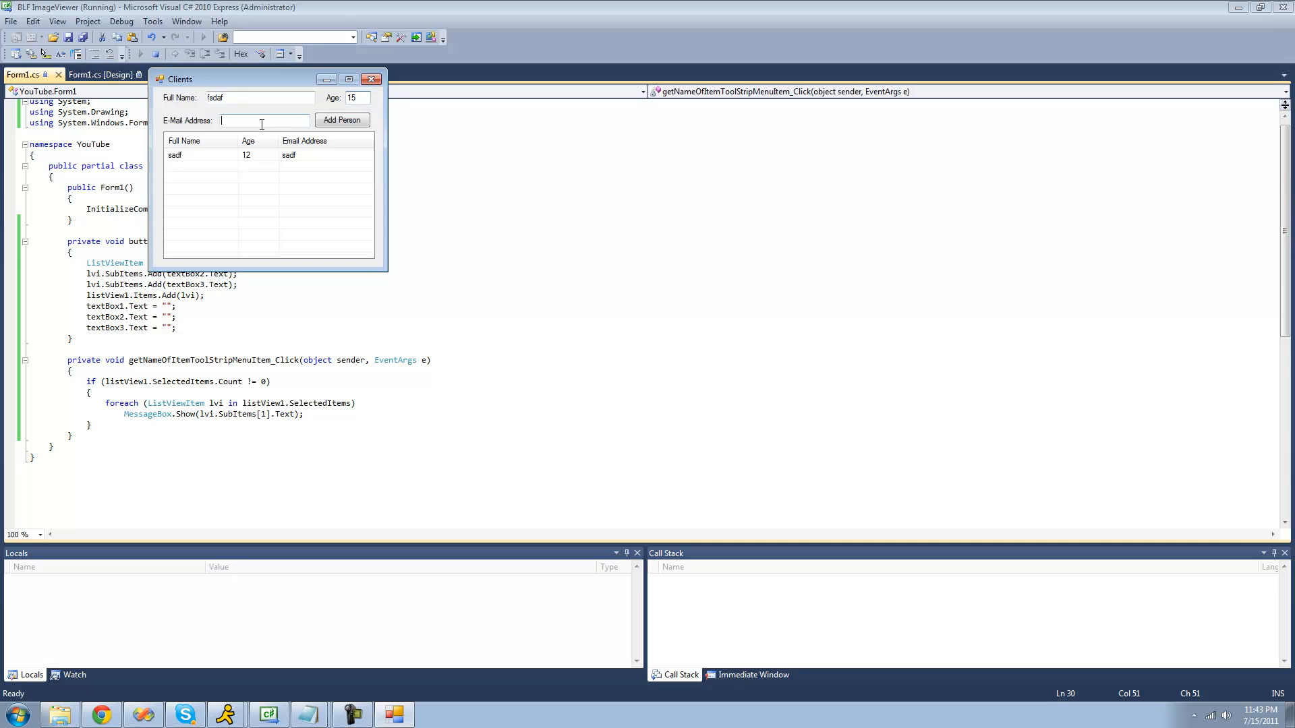
left_click(342, 120)
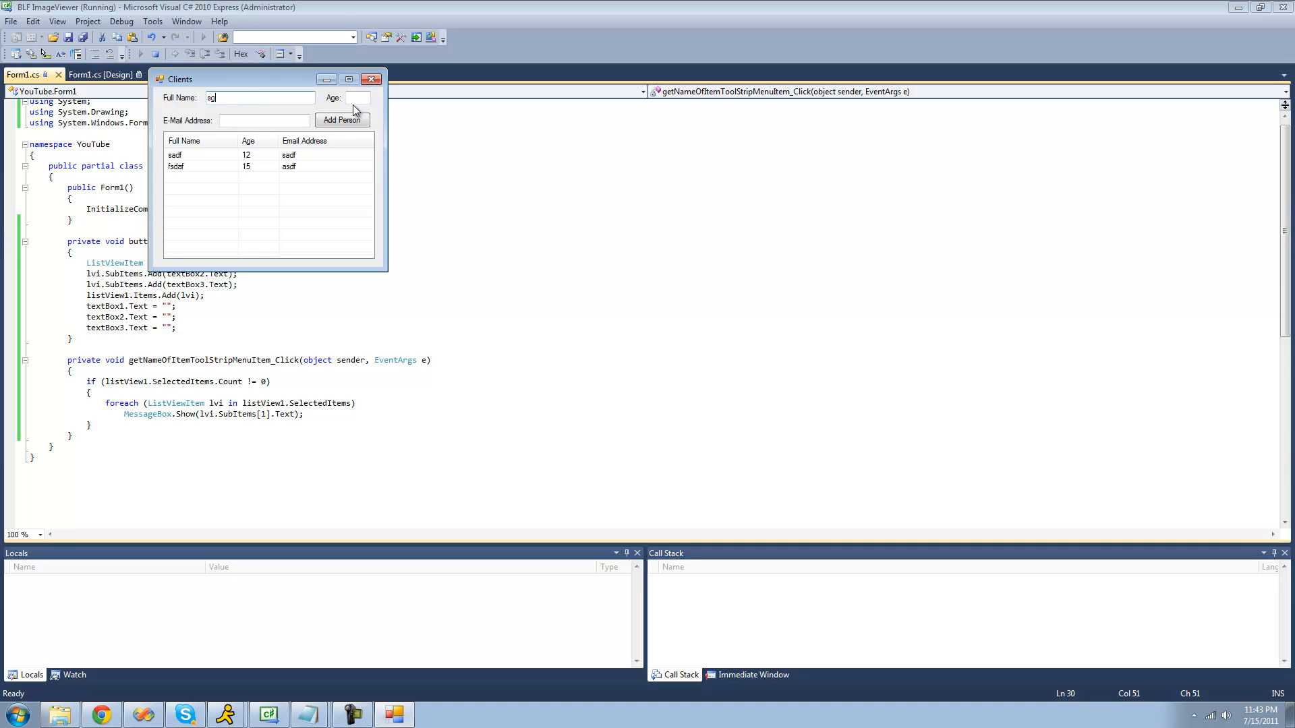
type("73")
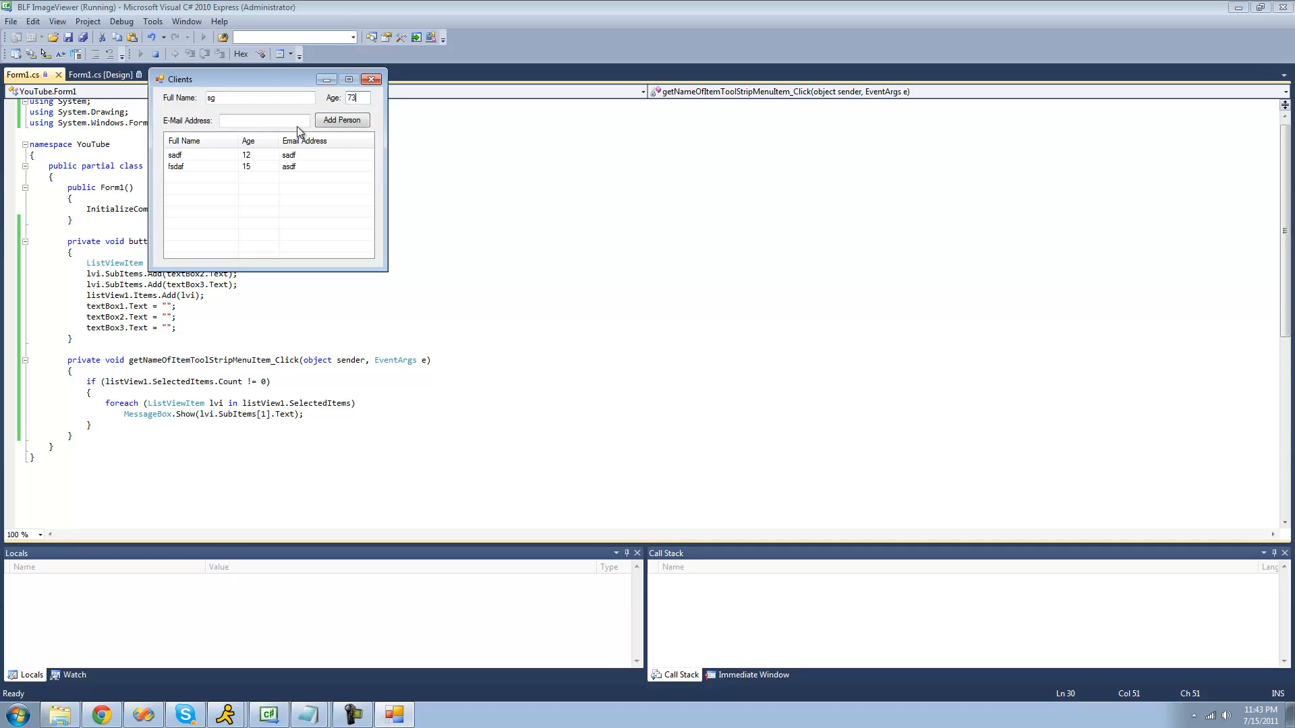
left_click(341, 120)
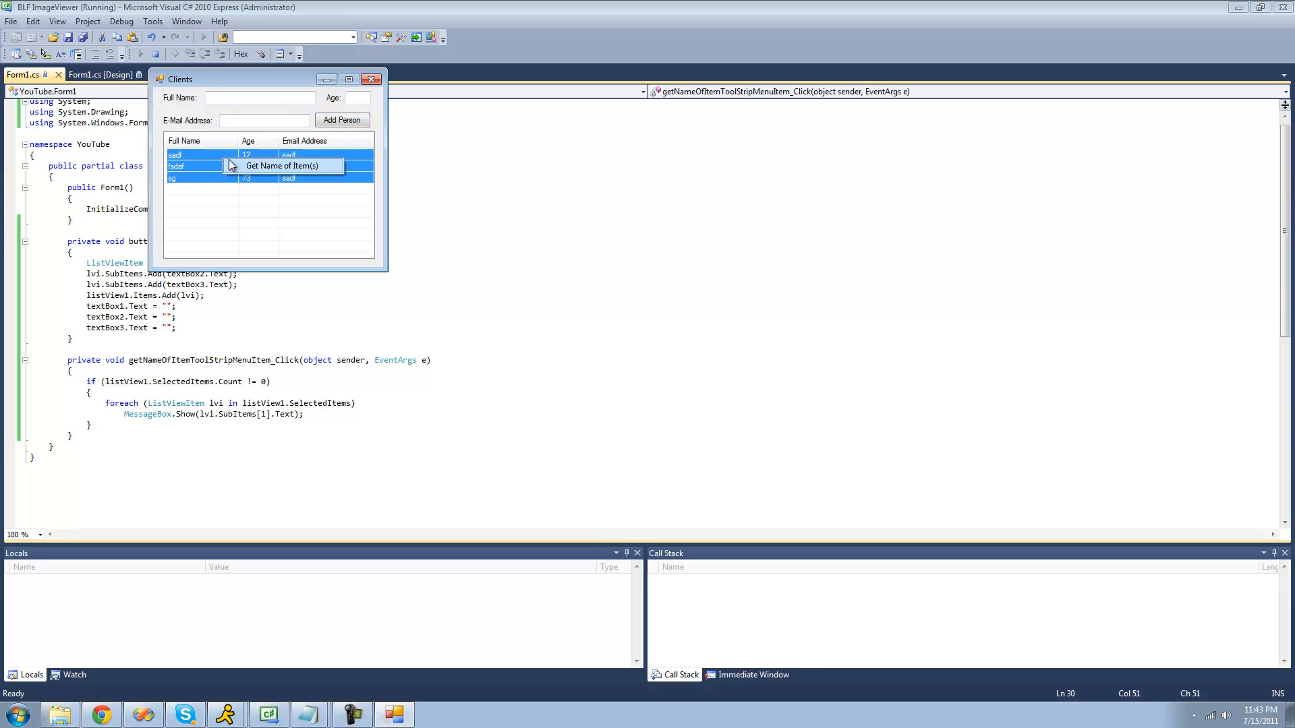
Use Get Name of Item(s) and dismiss the age 12 and age 73 messages
left_click(282, 166)
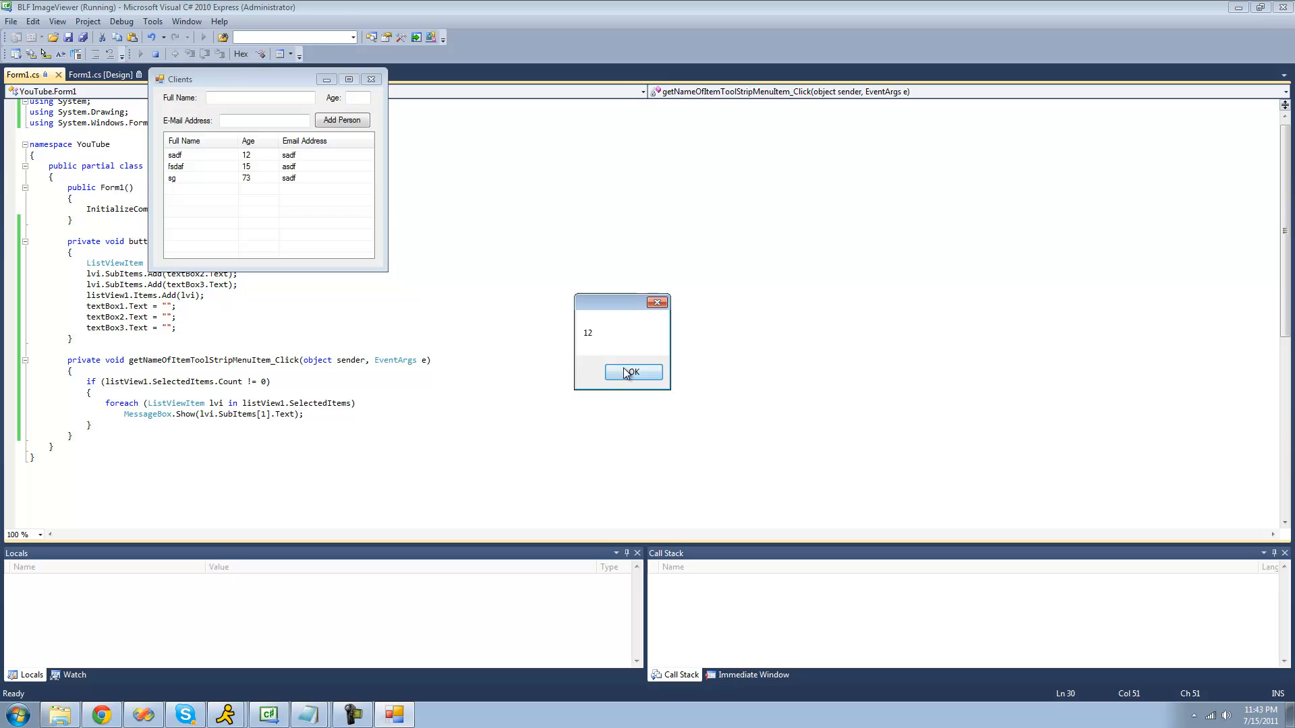
left_click(633, 372)
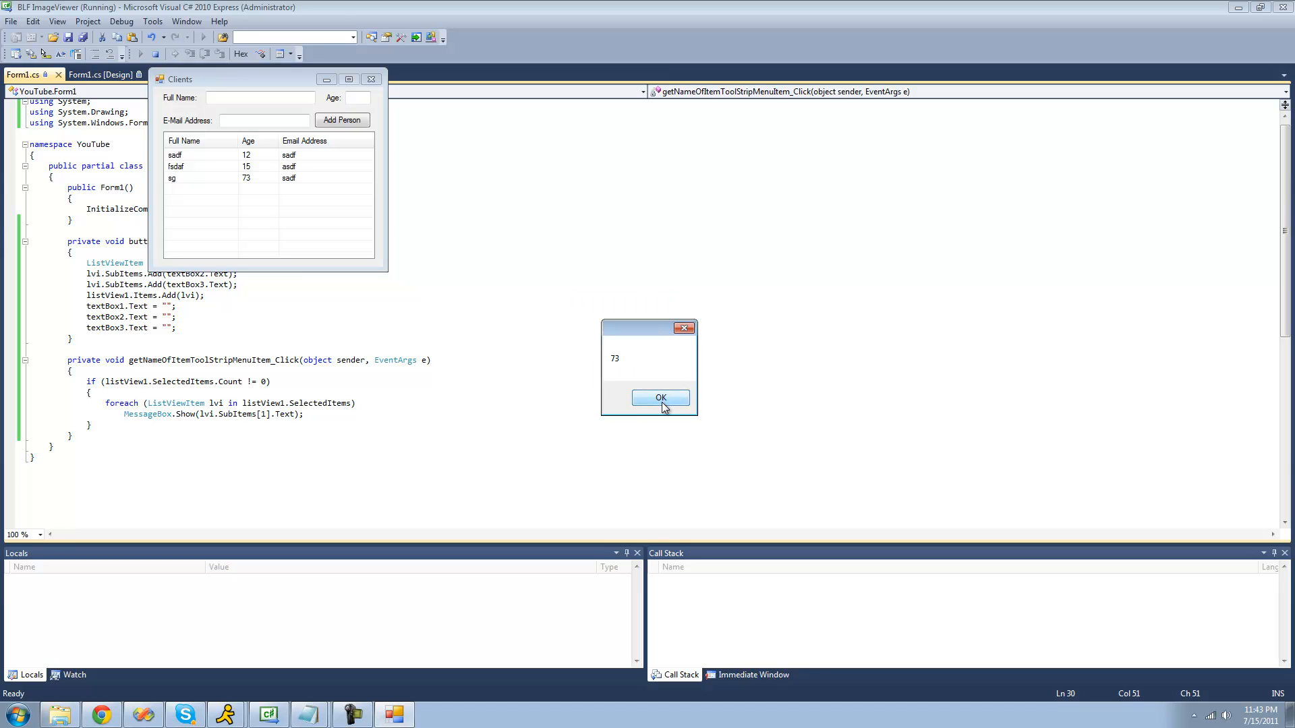
left_click(659, 397)
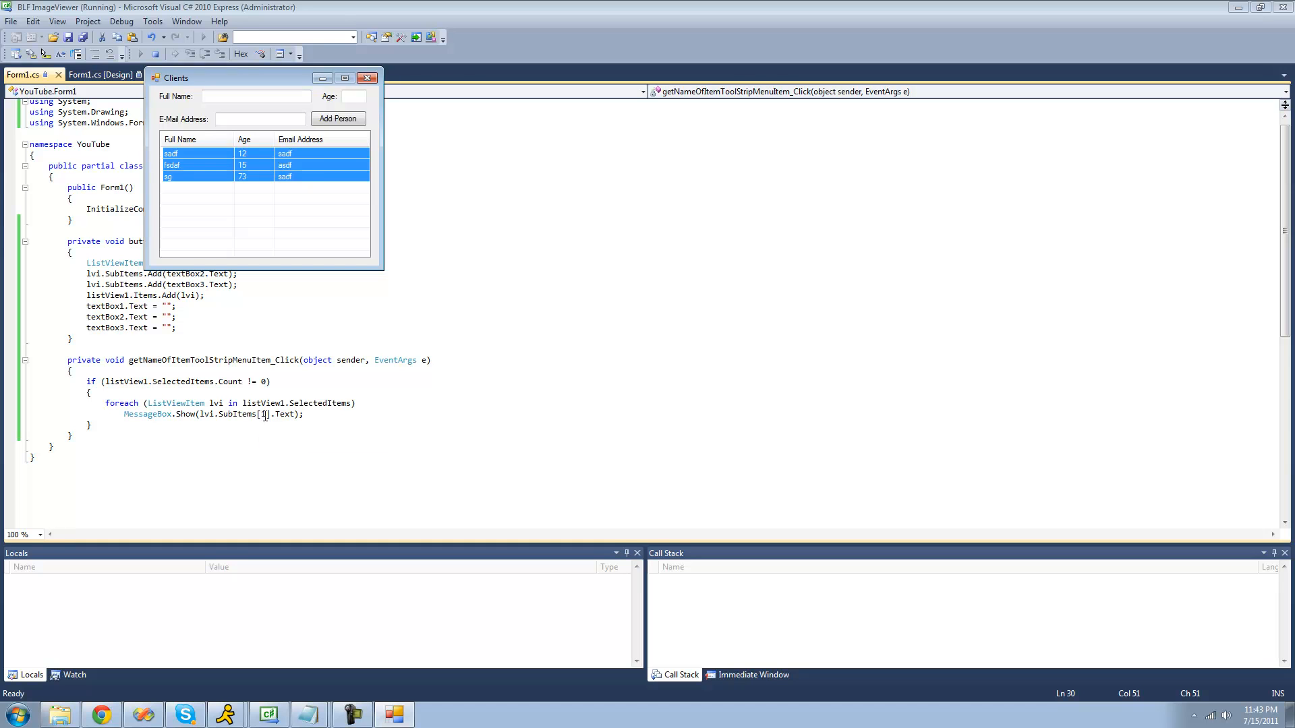
mouse_move(302, 86)
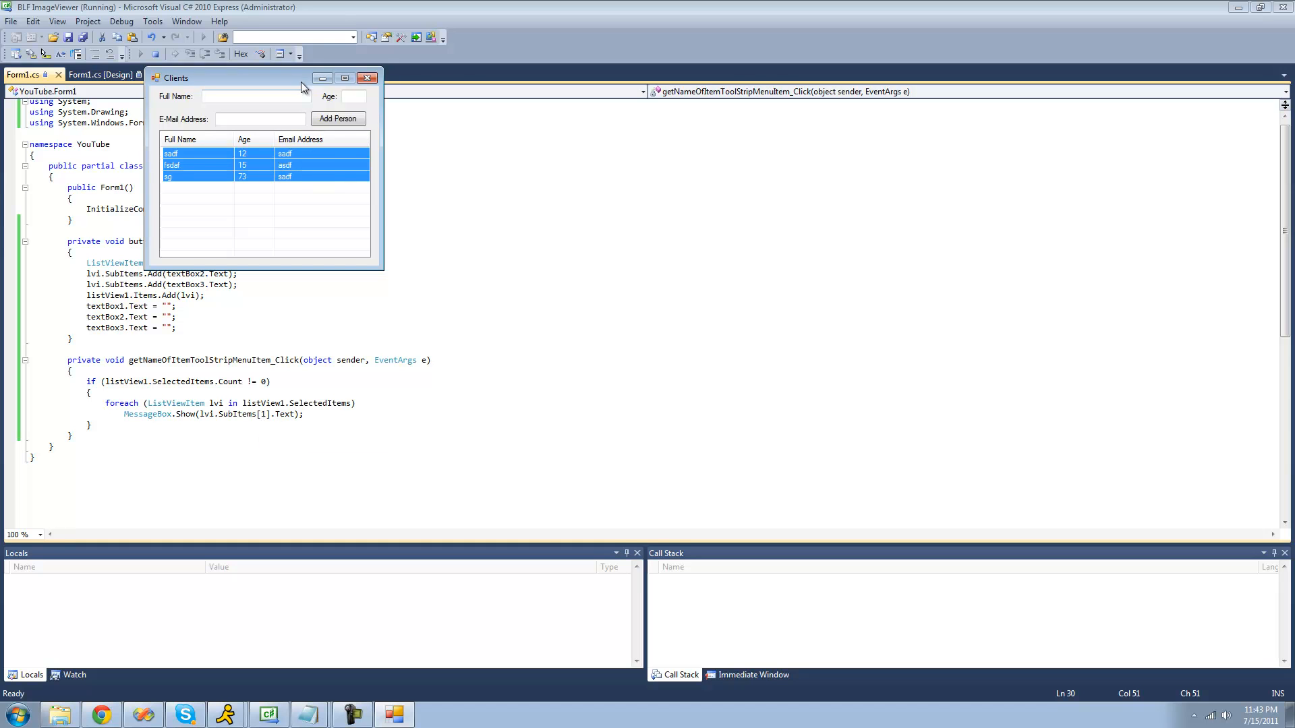